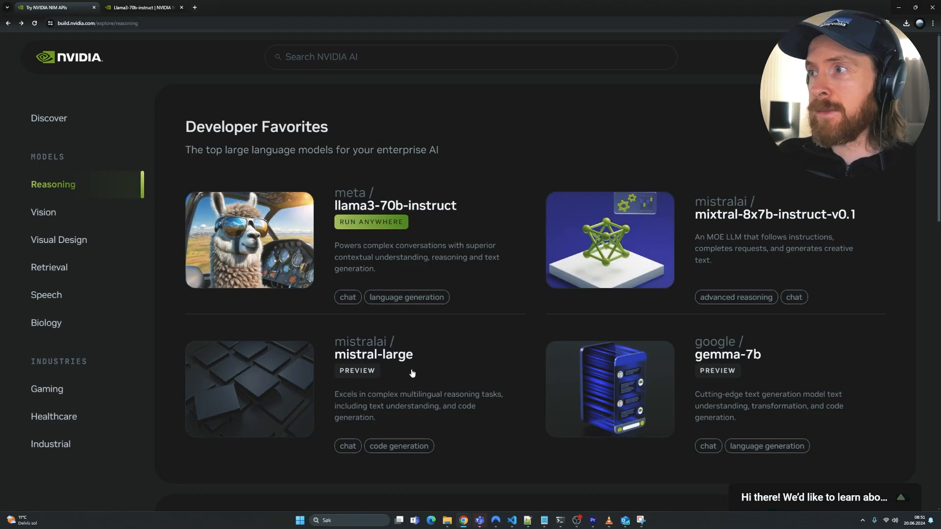
Browse the API Catalog's latest models, paging toward llama3-8b-instruct
scroll("down", 3)
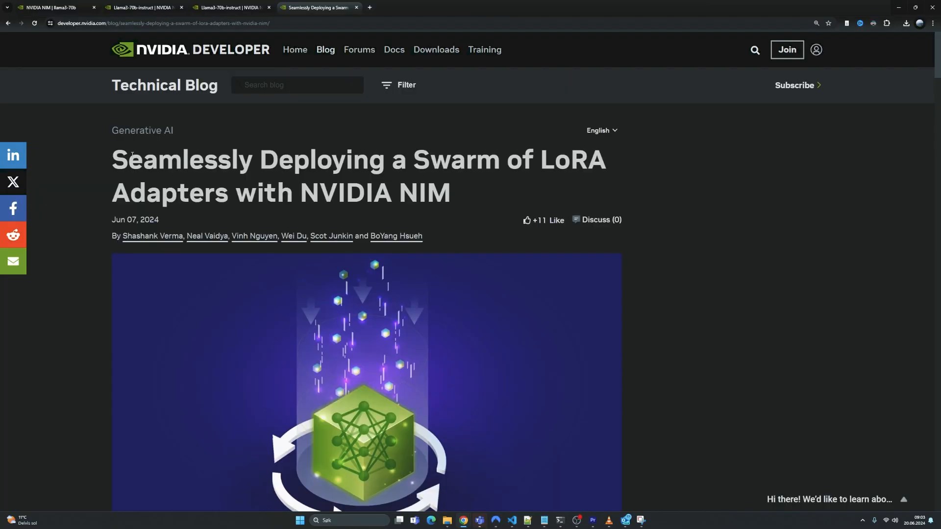
scroll("down", 3)
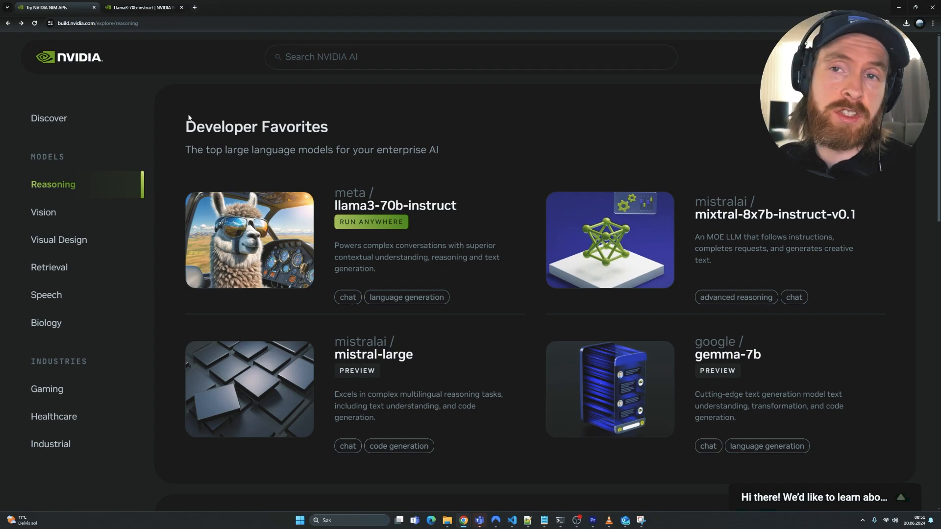
mouse_move(267, 147)
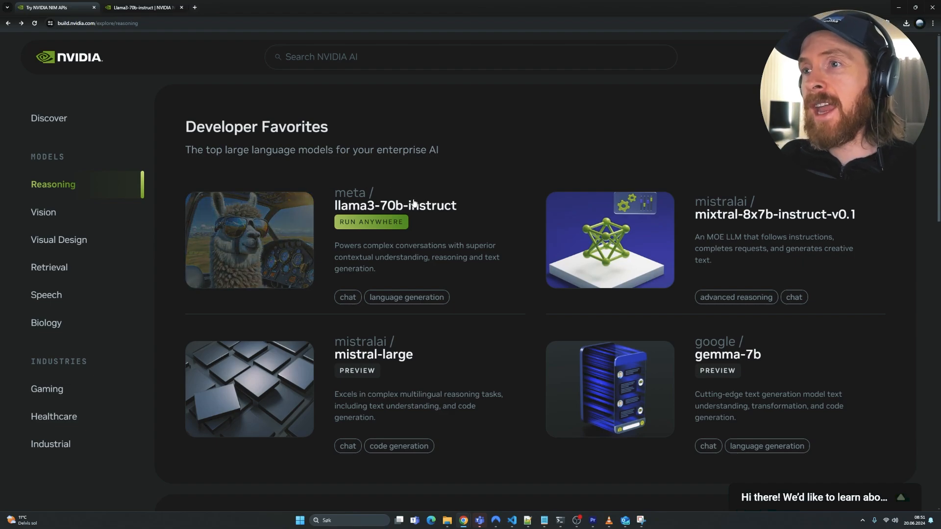
mouse_move(881, 246)
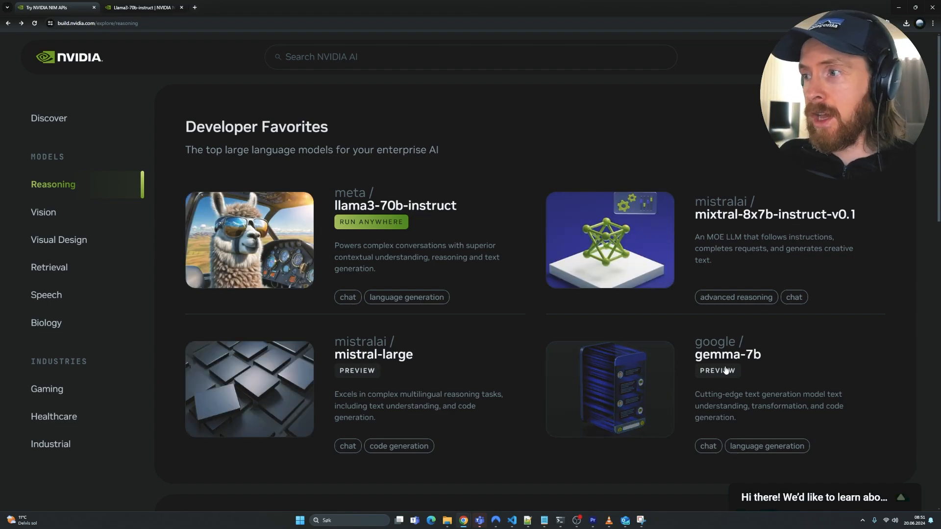
scroll("down", 3)
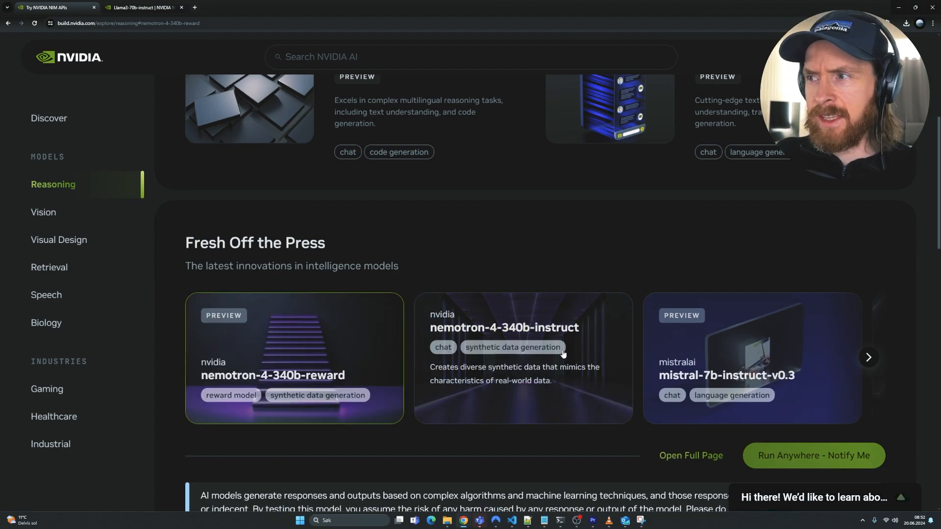
left_click(868, 357)
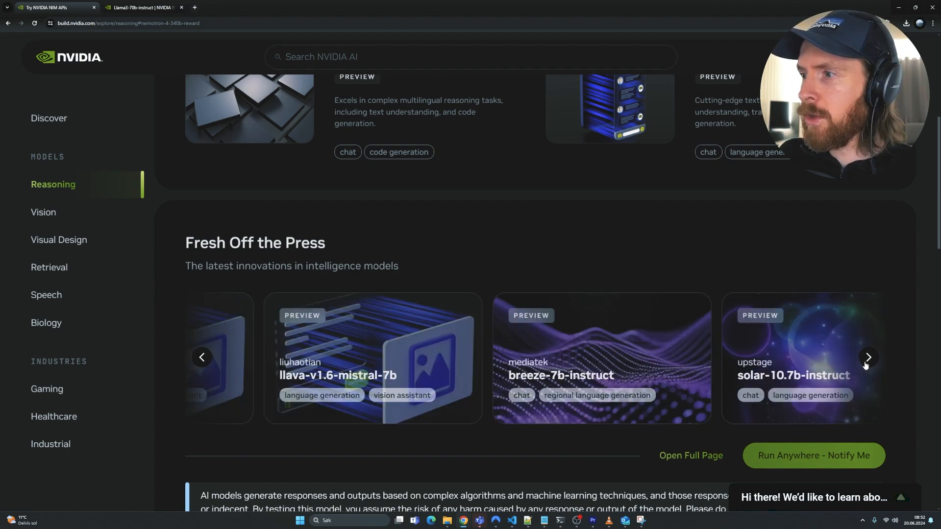
left_click(866, 357)
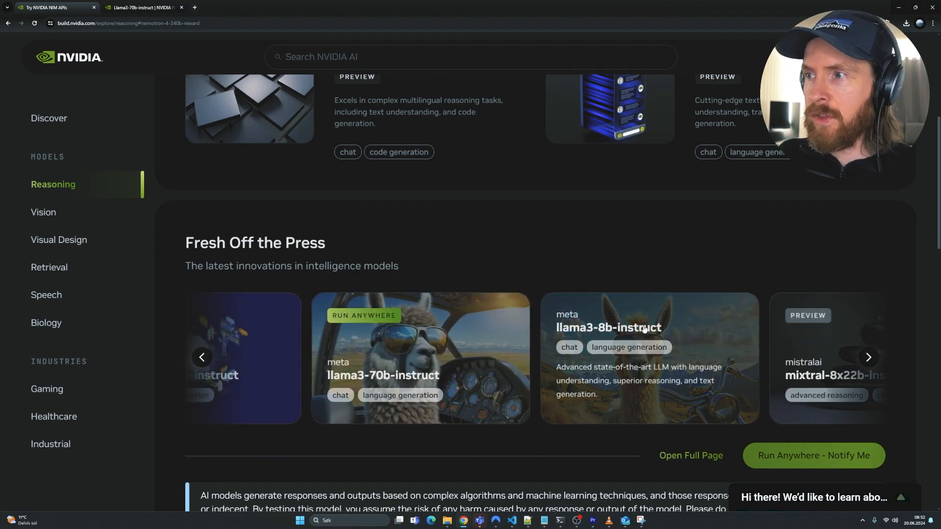
scroll("up", 3)
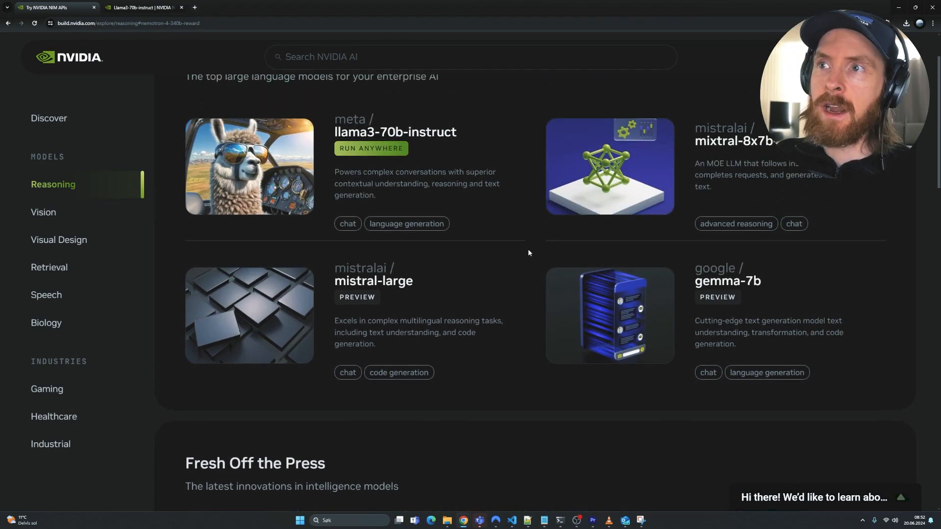
scroll("up", 3)
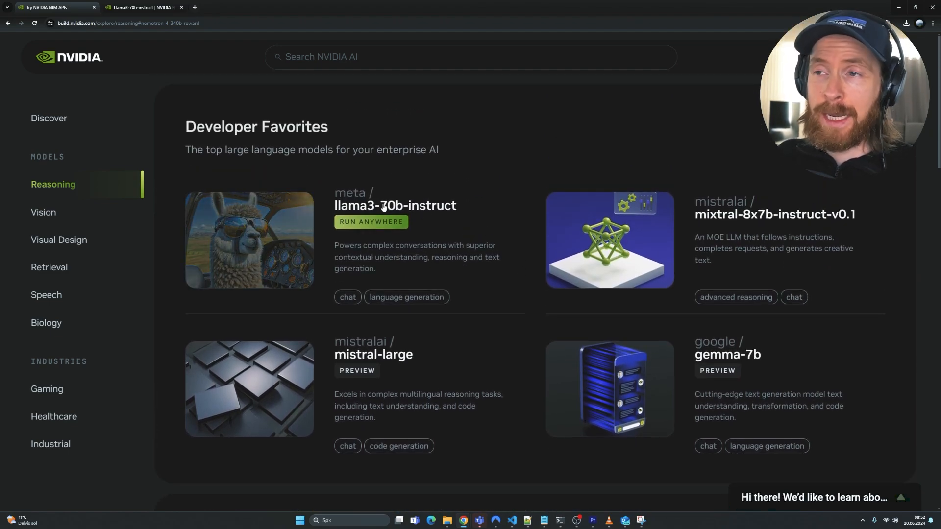
Open llama3-70b-instruct, send 'hello' in its chat preview, and dismiss the API key dialog
left_click(395, 205)
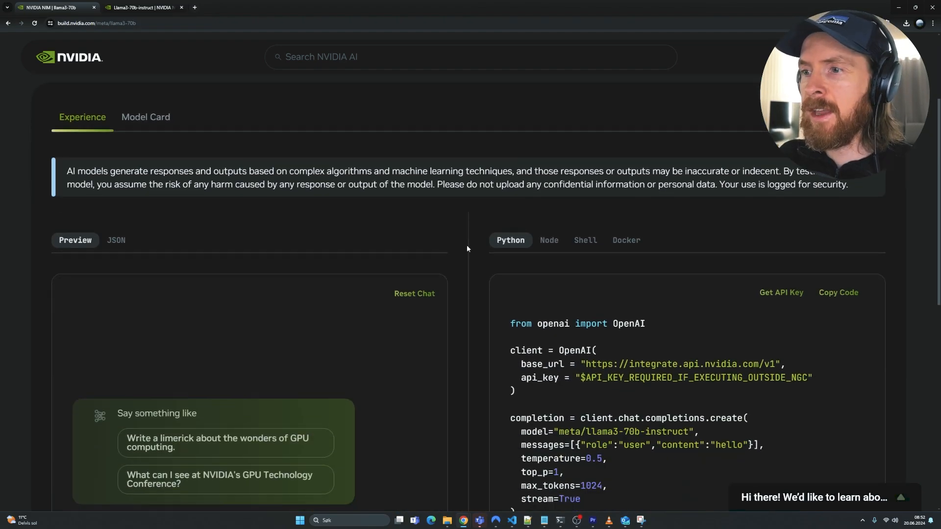
type("hell")
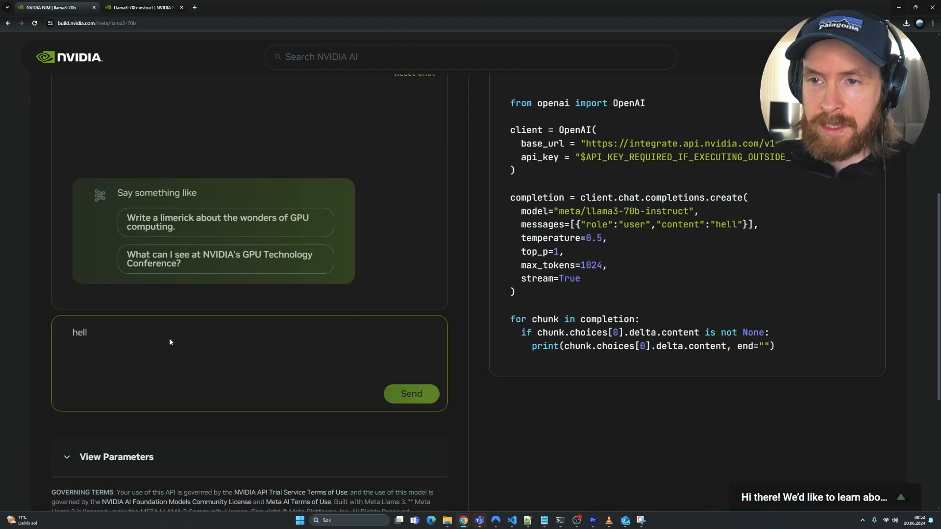
left_click(411, 394)
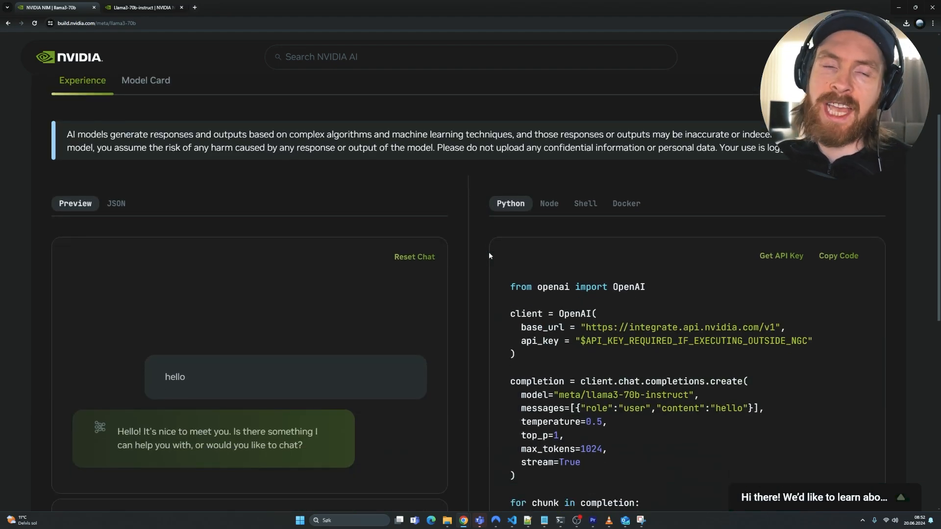
scroll("down", 3)
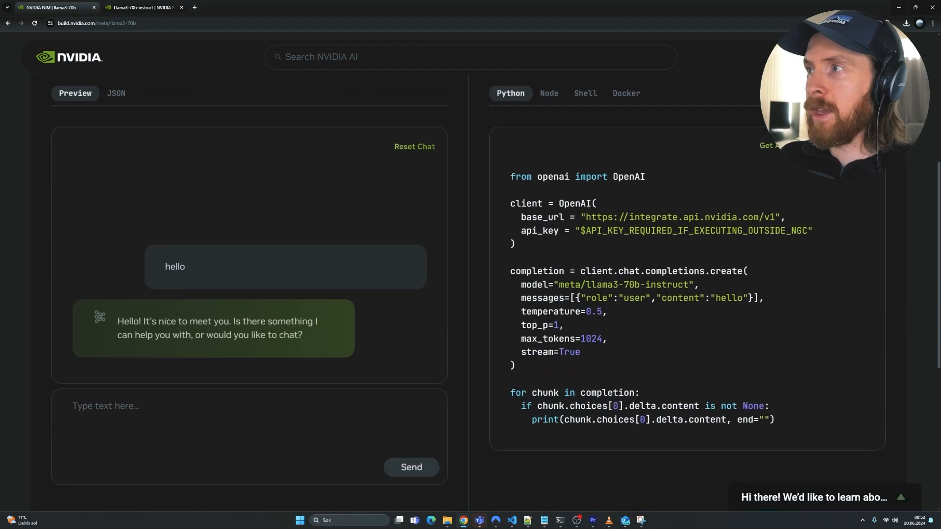
mouse_move(743, 186)
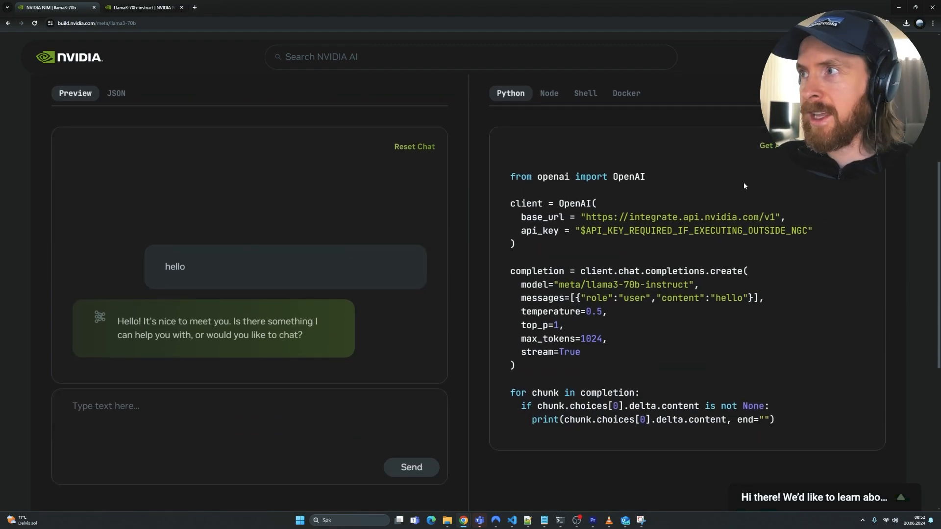
left_click(769, 145)
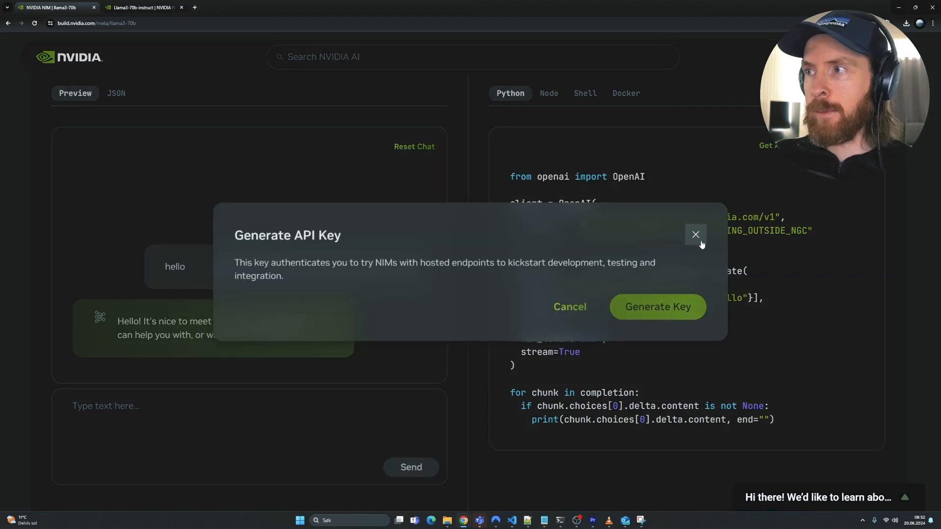
left_click(695, 234)
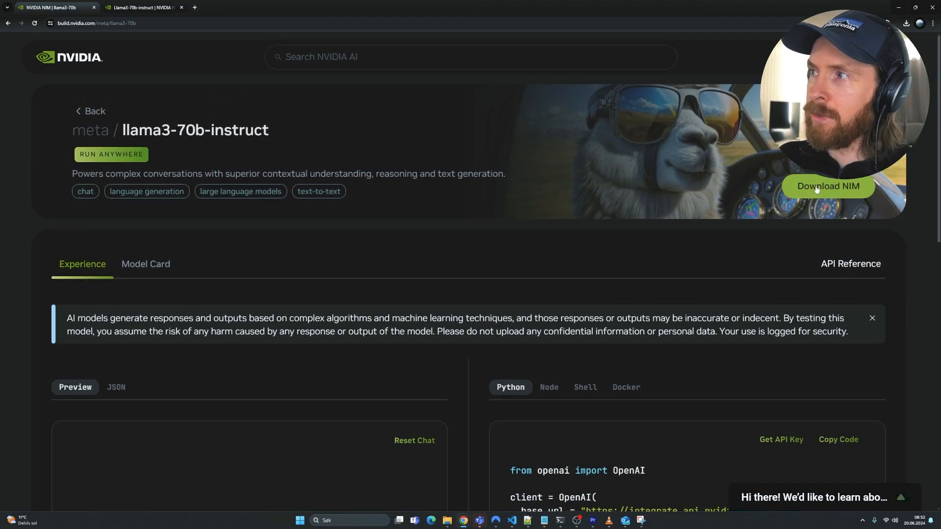
Open the Llama3-70b-instruct NIM container page in NGC Catalog and scroll its overview
left_click(828, 187)
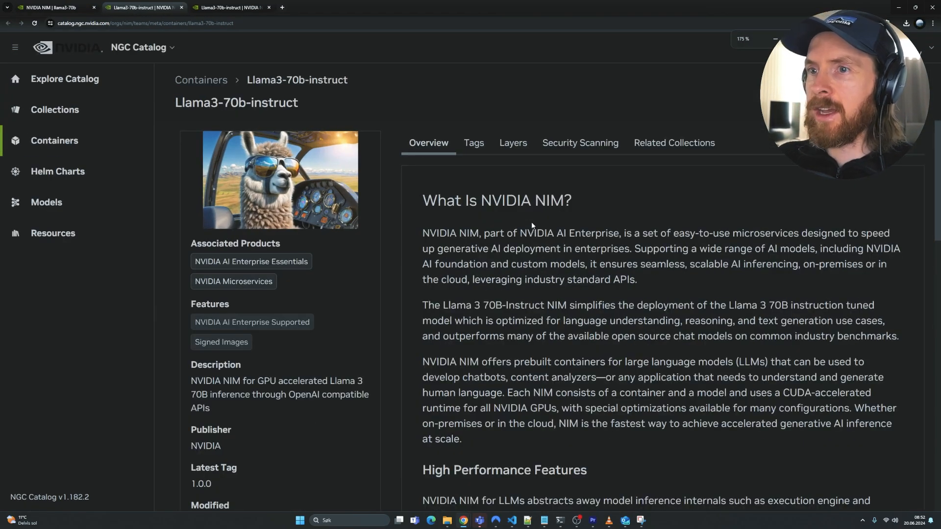
scroll("down", 3)
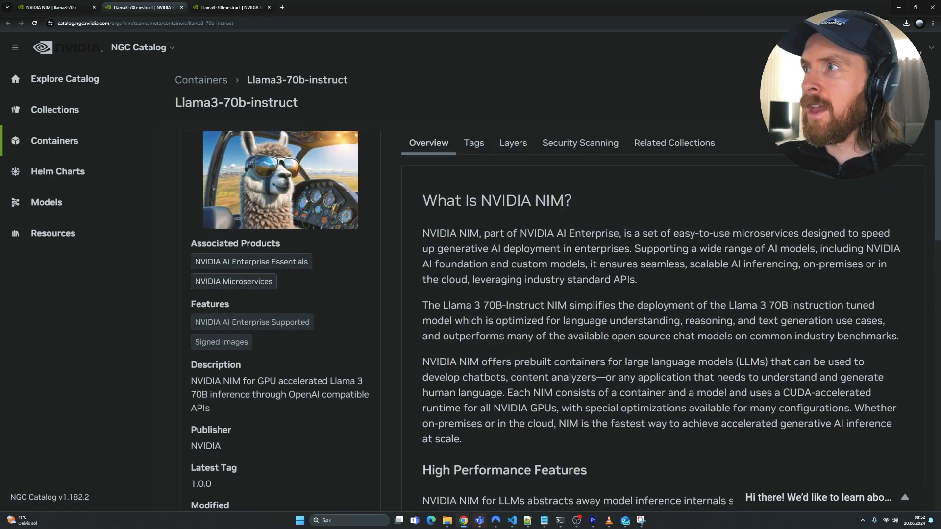
mouse_move(555, 113)
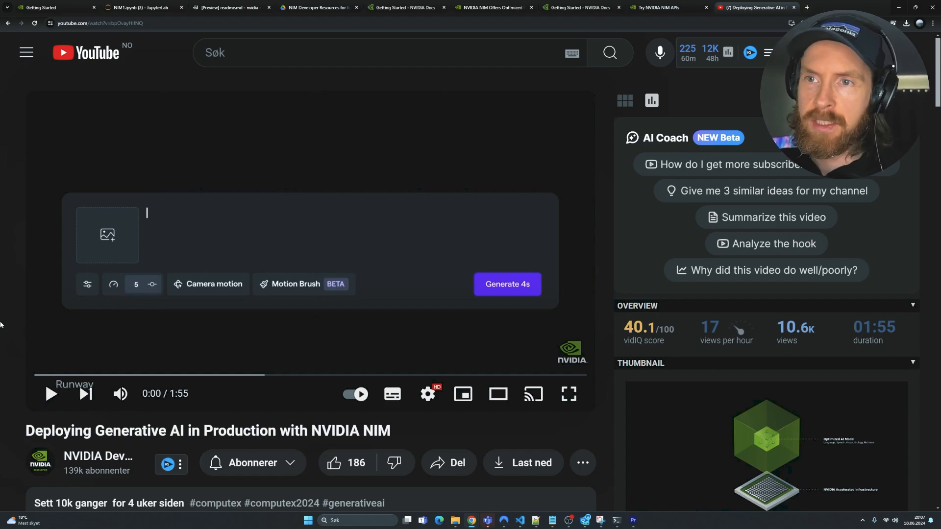
mouse_move(567, 394)
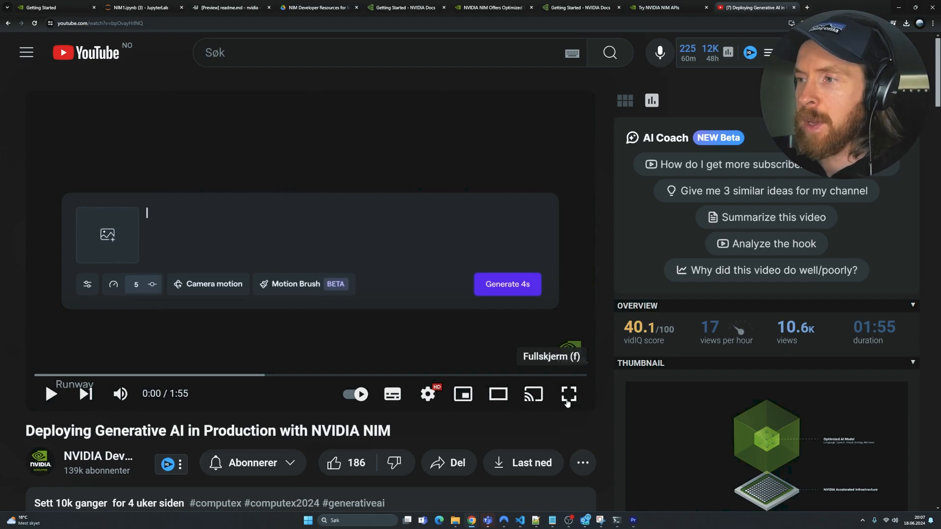
Play the NVIDIA NIM video in full screen, watching up to about 1:07
left_click(567, 394)
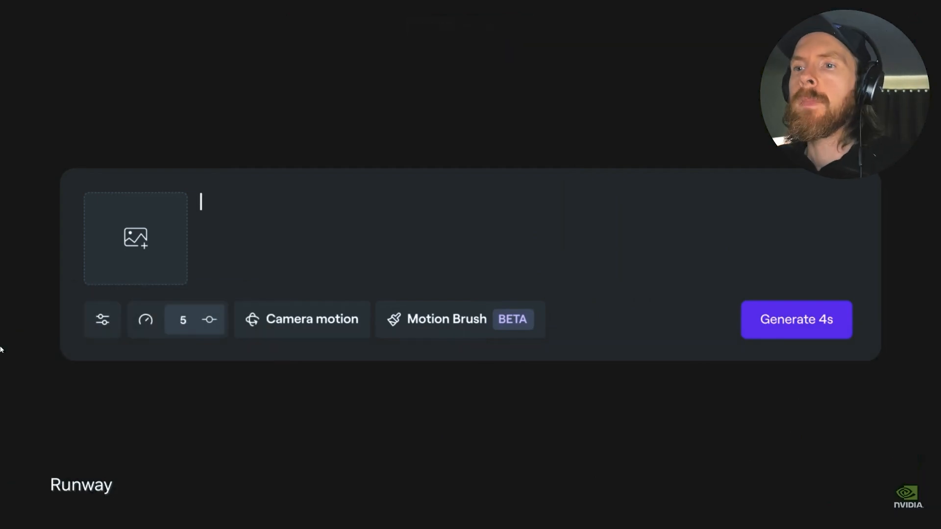
type("A wide shot of a")
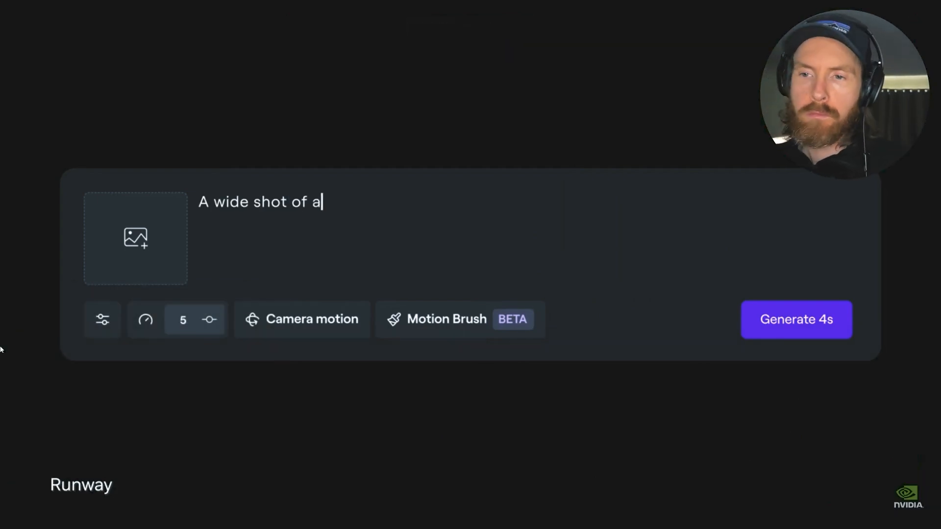
left_click(796, 319)
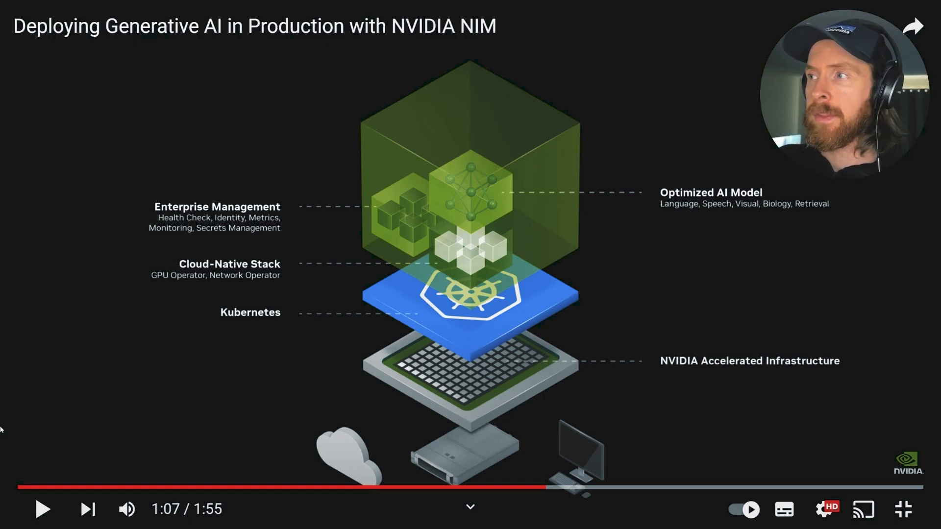
Resume and pause the NIM video, continuing to its closing NVIDIA logo at 1:52
left_click(42, 508)
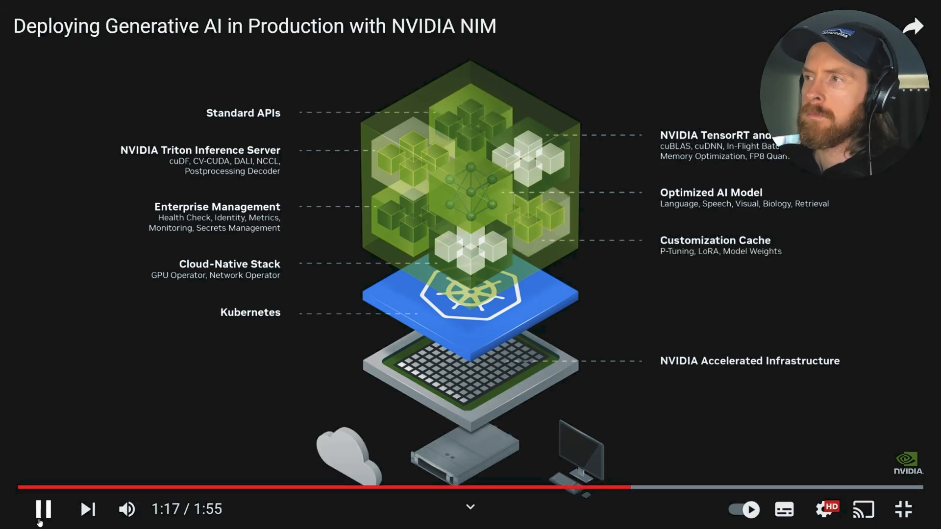
left_click(42, 509)
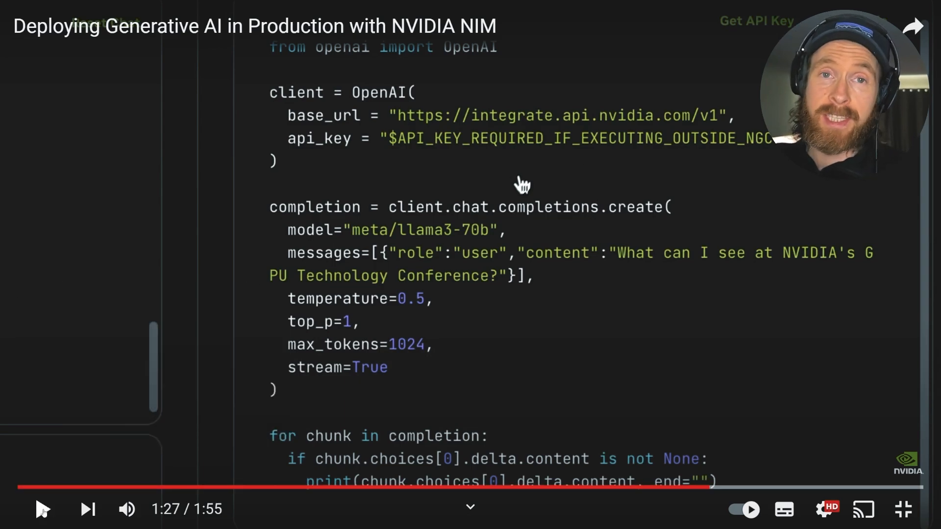
mouse_move(41, 508)
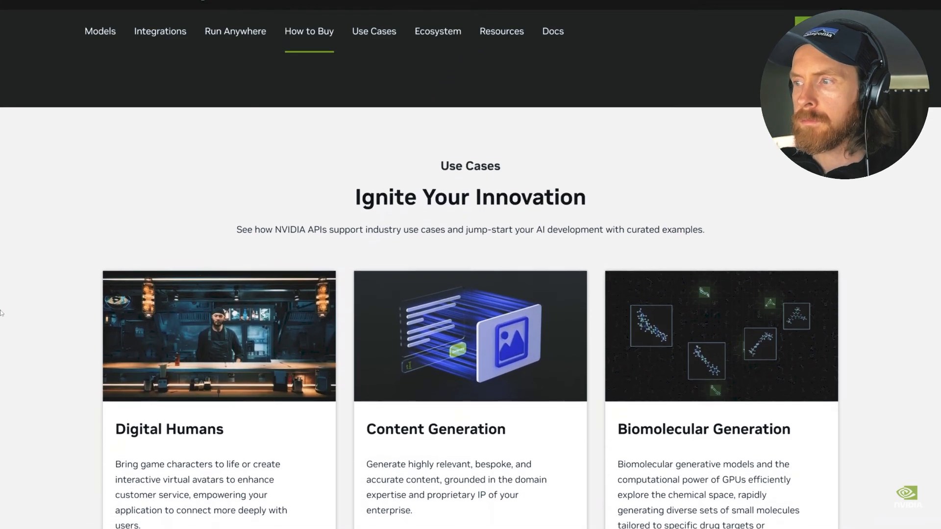
scroll("down", 3)
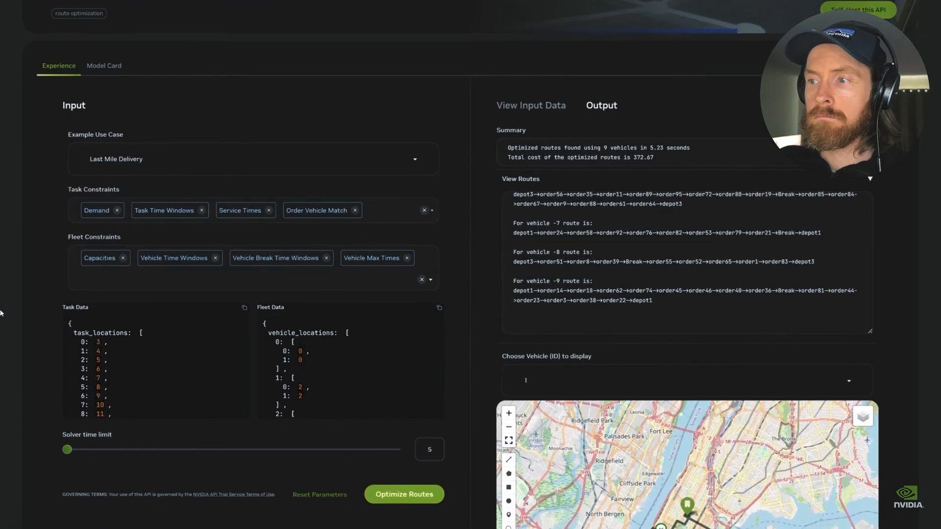
scroll("down", 3)
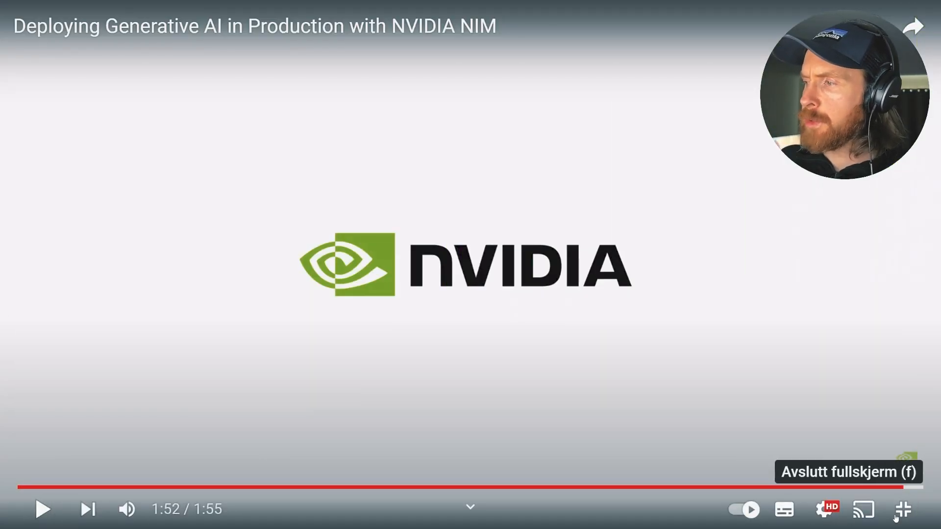
Exit full screen on the NIM video and bring up the NVIDIA Technical Blog post
left_click(905, 509)
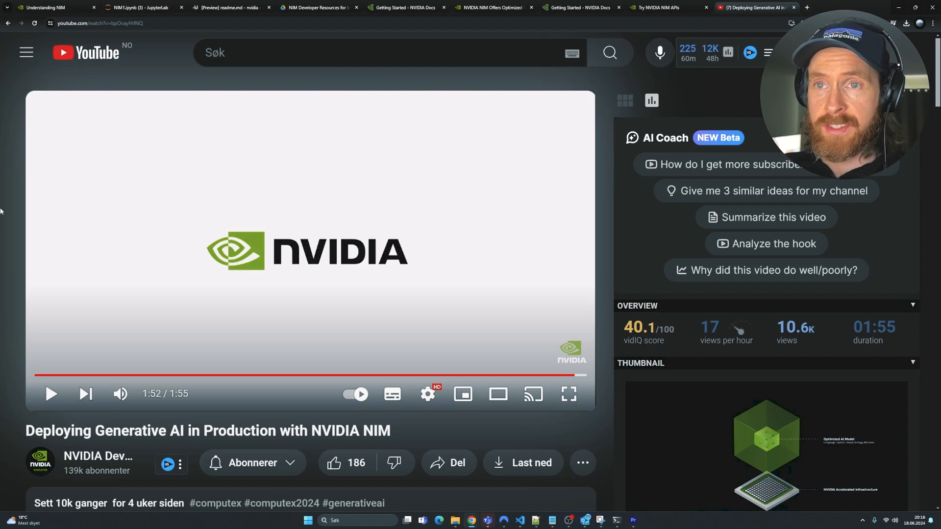
left_click(492, 7)
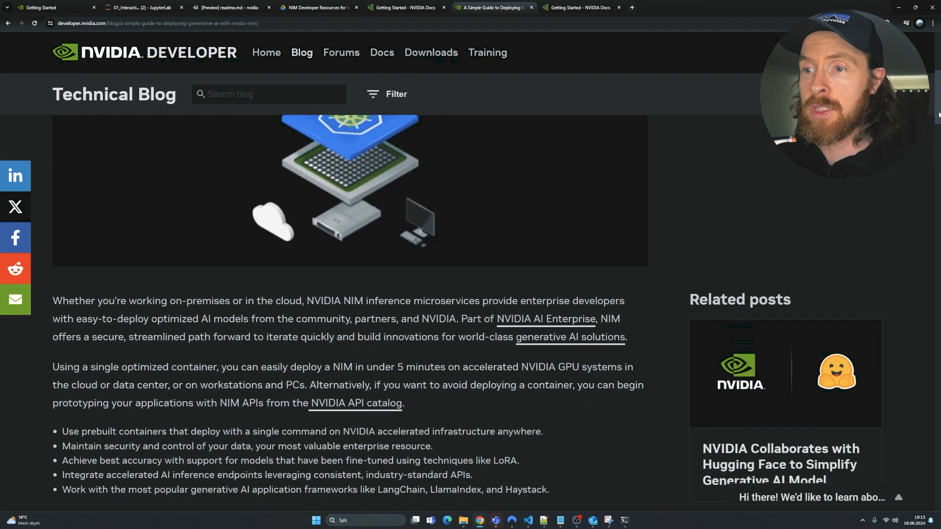
Scroll the NIM deployment blog post and select a line of its text
scroll("up", 3)
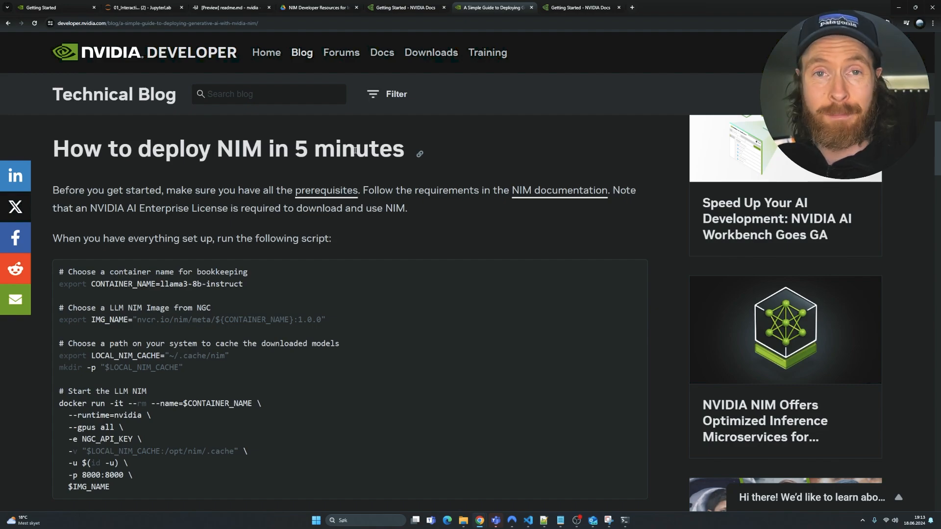
left_click_drag(53, 190, 272, 190)
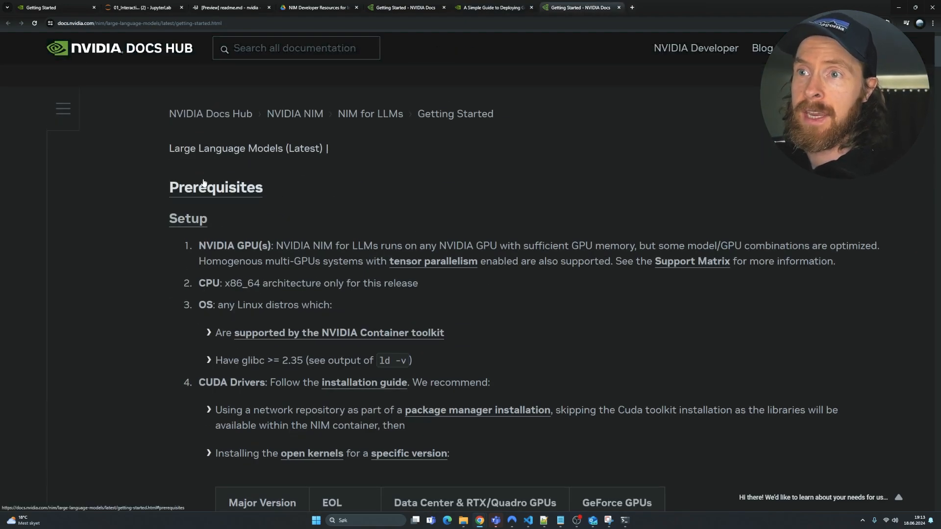
Highlight the x86_64 CPU and Linux distro requirements, then scroll through the prerequisites
double_click(235, 246)
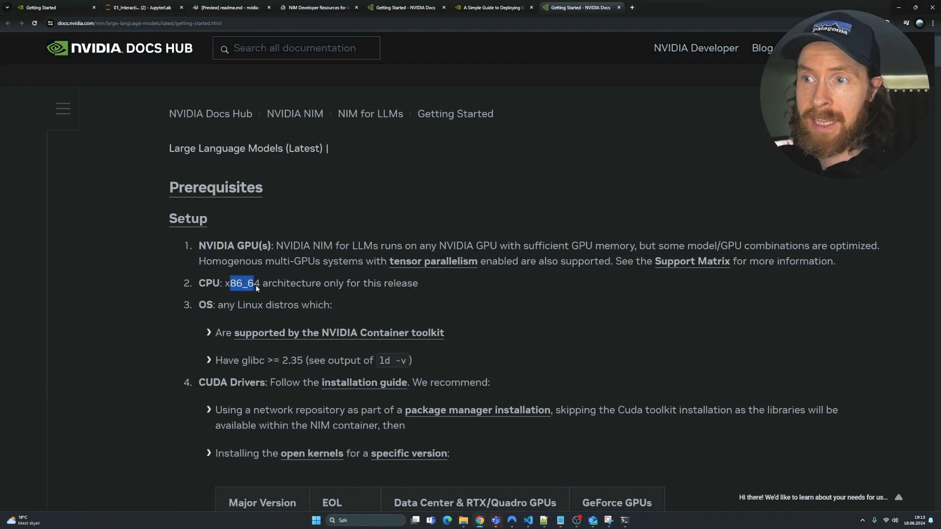
left_click_drag(252, 283, 337, 282)
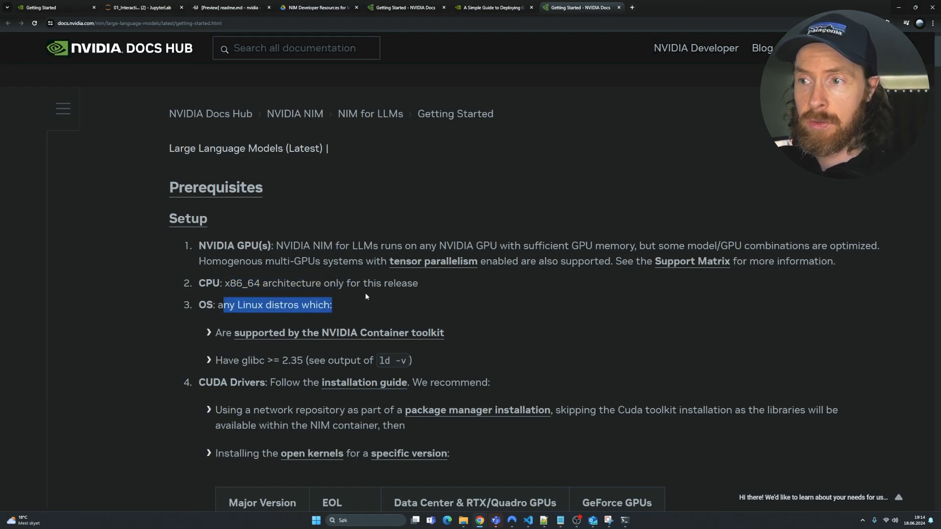
scroll("down", 3)
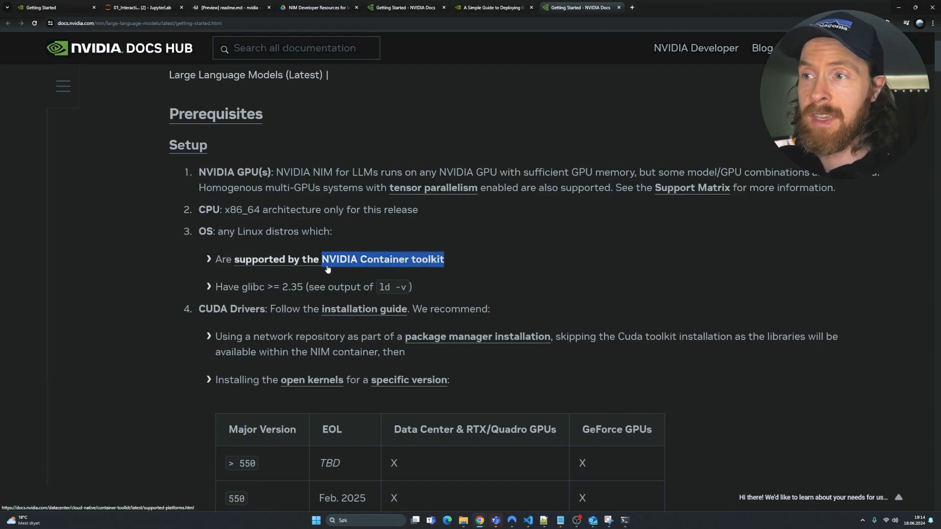
scroll("down", 3)
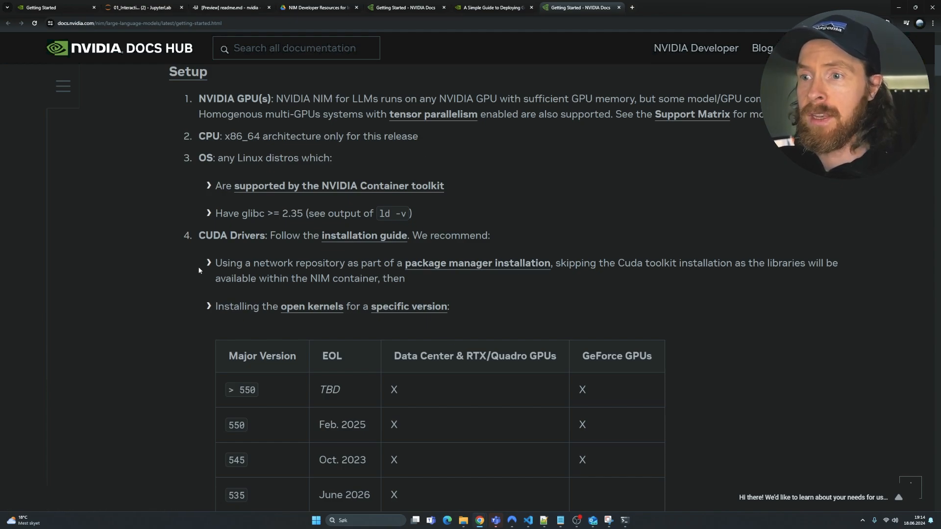
scroll("down", 3)
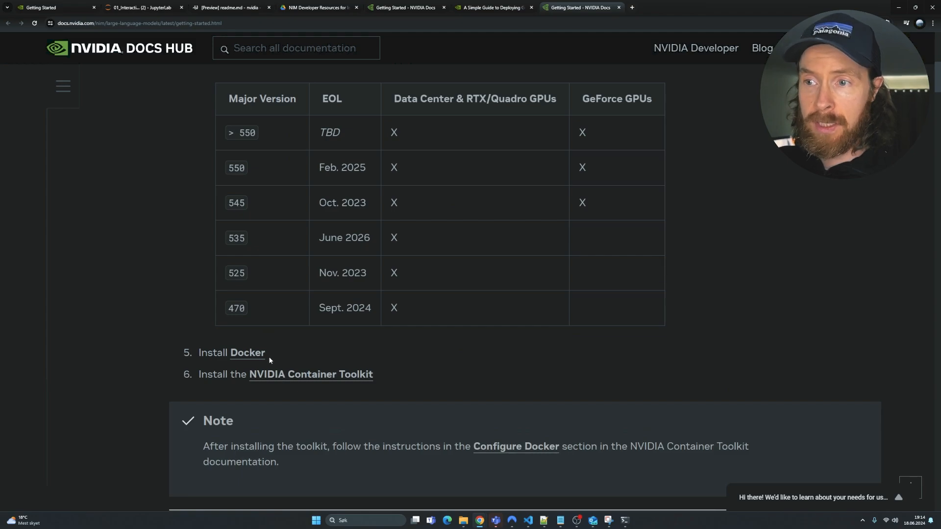
mouse_move(310, 374)
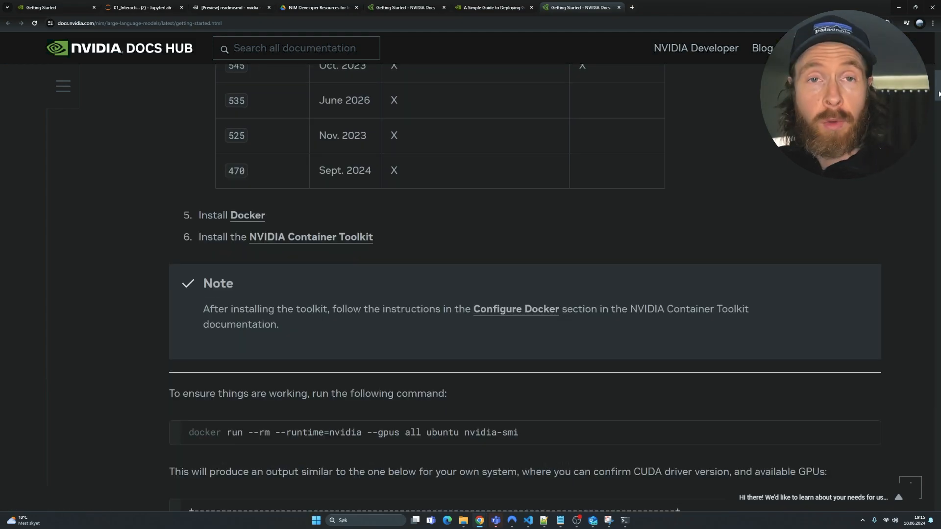
left_click(231, 7)
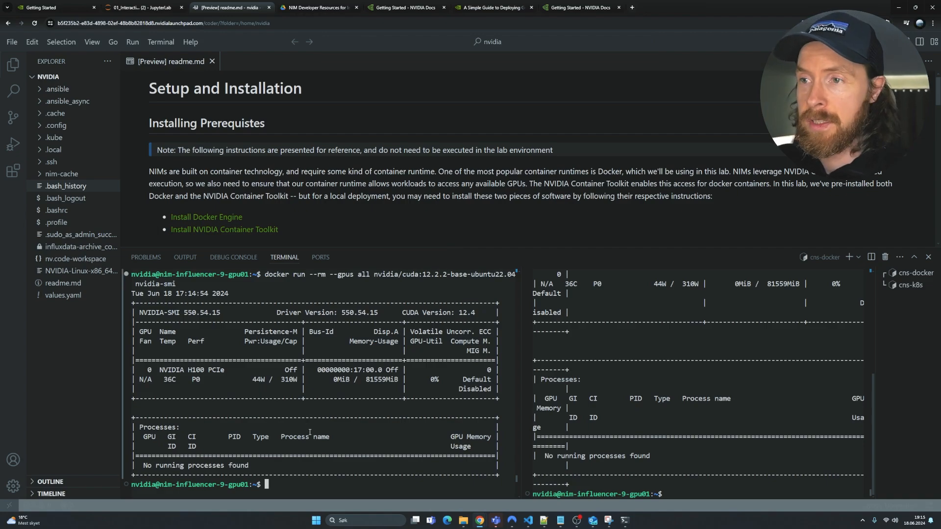
mouse_move(314, 296)
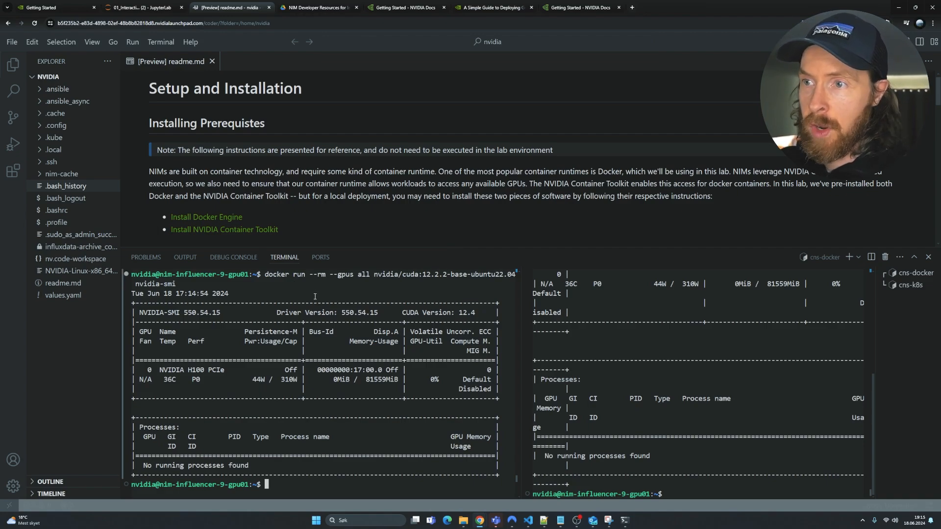
Highlight NVIDIA H100 in the nvidia-smi output and shrink the terminal to reveal more readme
left_click(577, 7)
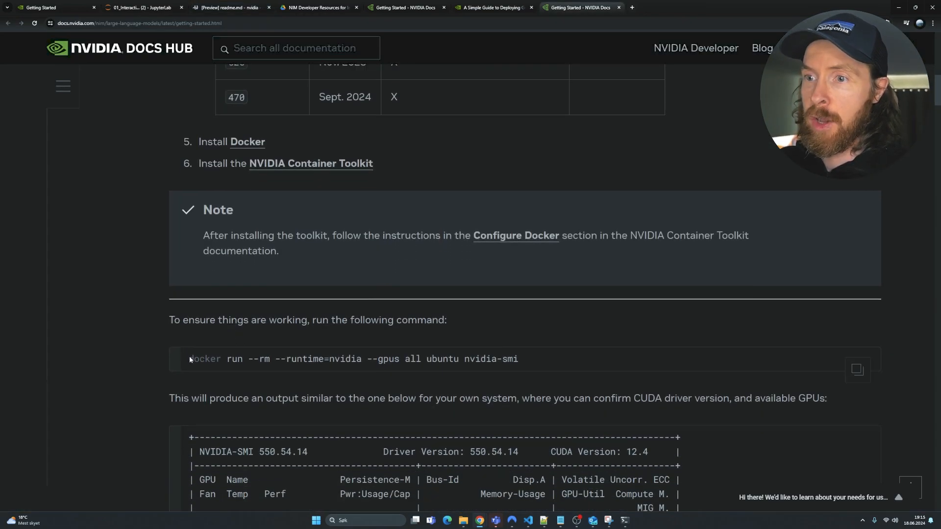
left_click_drag(189, 358, 357, 359)
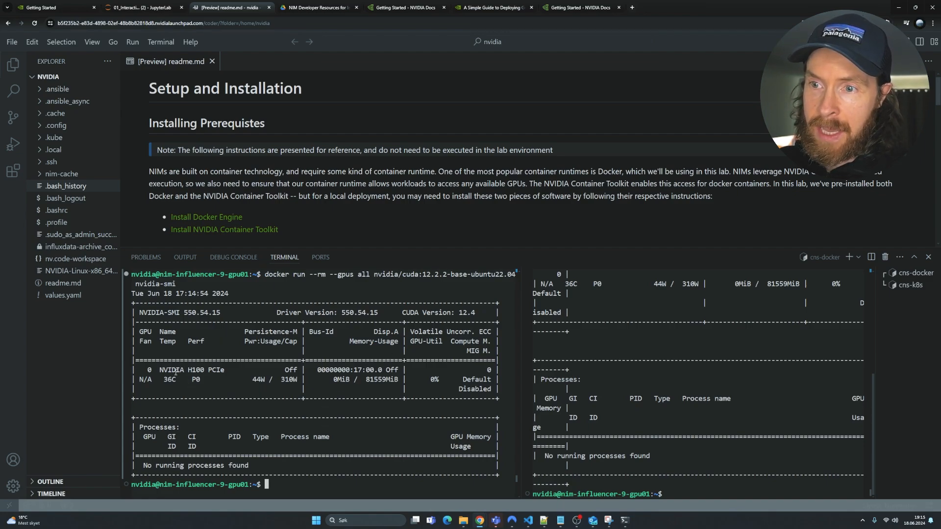
double_click(170, 369)
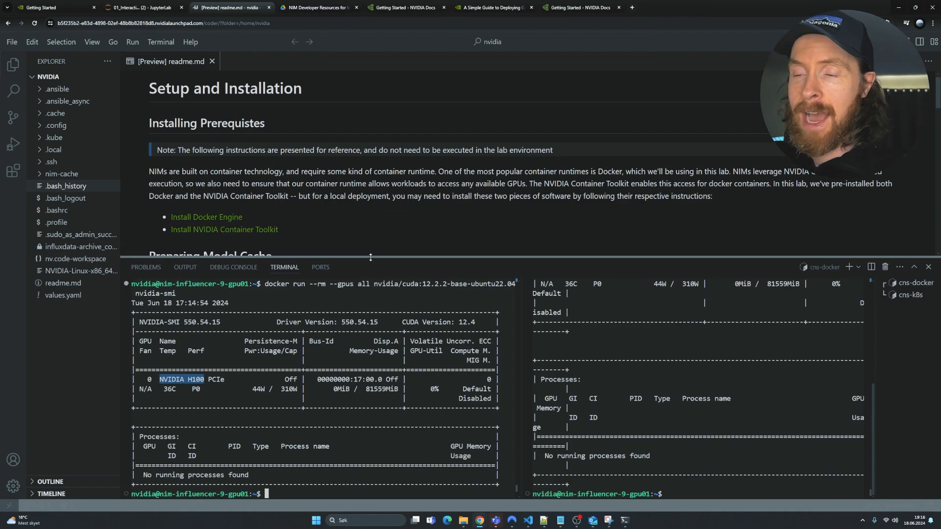
left_click_drag(371, 258, 359, 403)
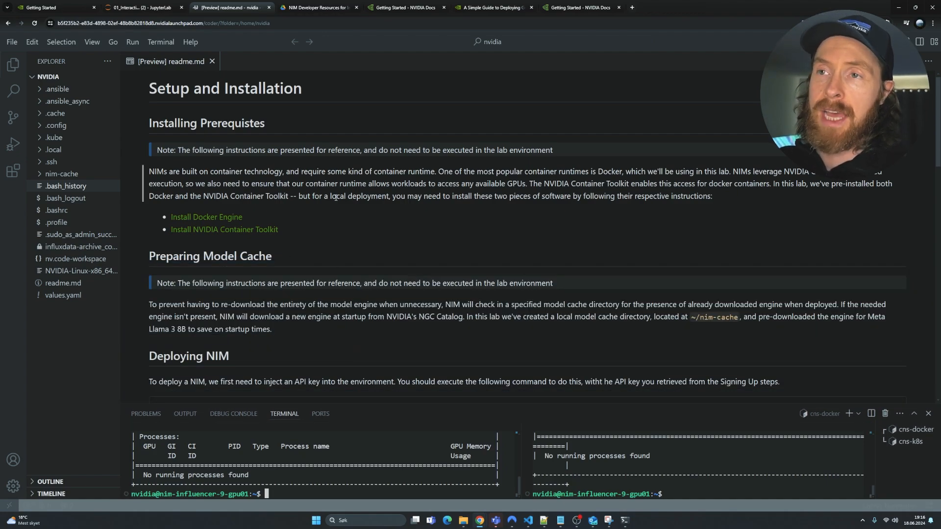
scroll("down", 3)
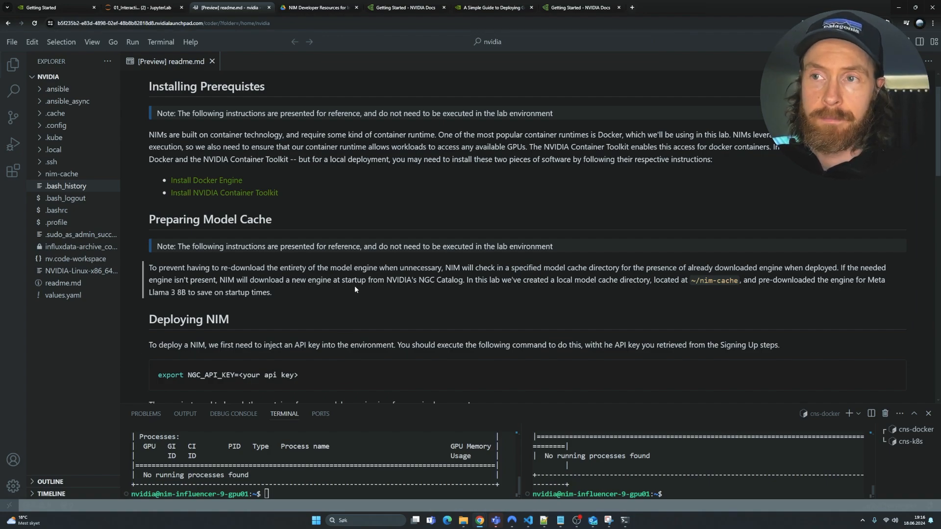
Open llama3-70b-instruct under Reasoning, view its Python sample, and generate an API key
left_click(718, 7)
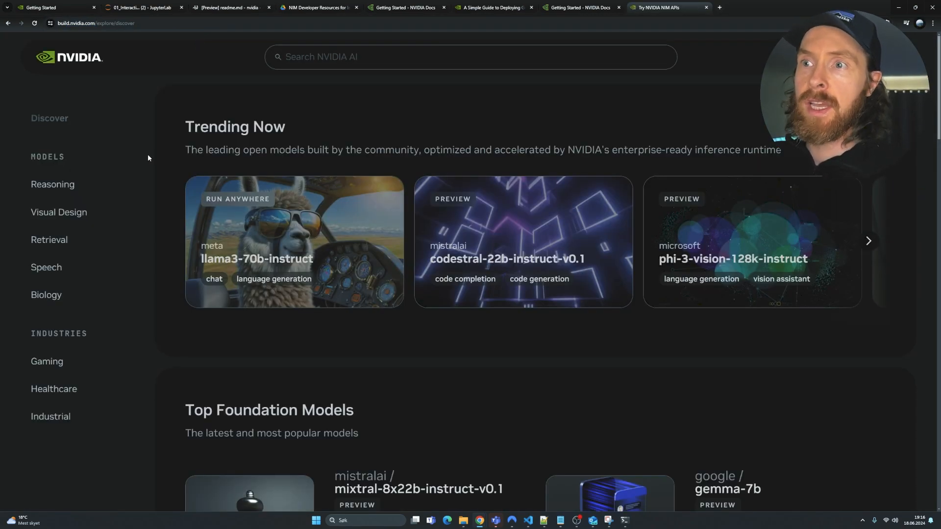
left_click(53, 184)
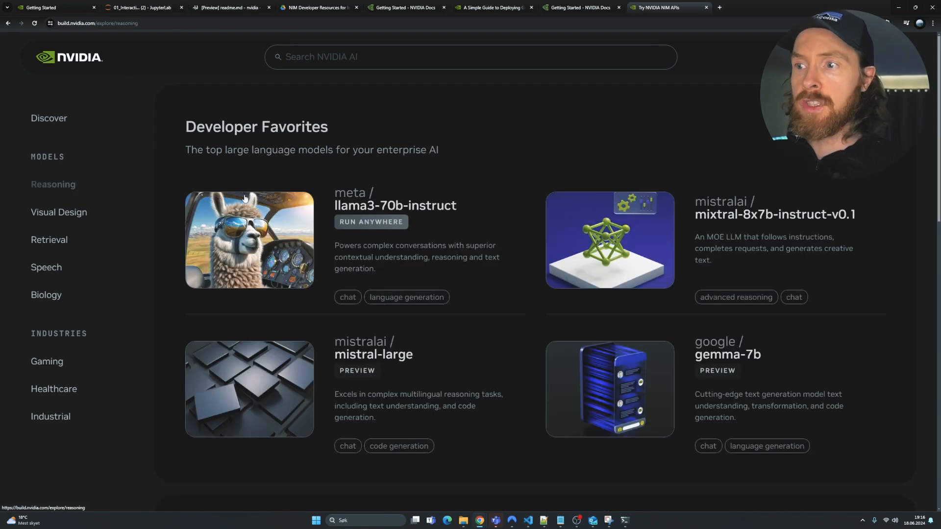
left_click(248, 240)
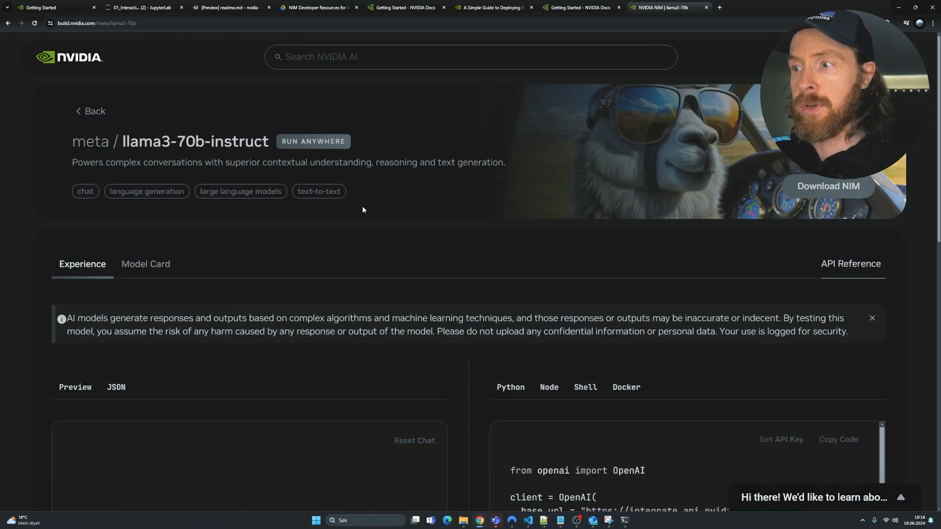
scroll("down", 3)
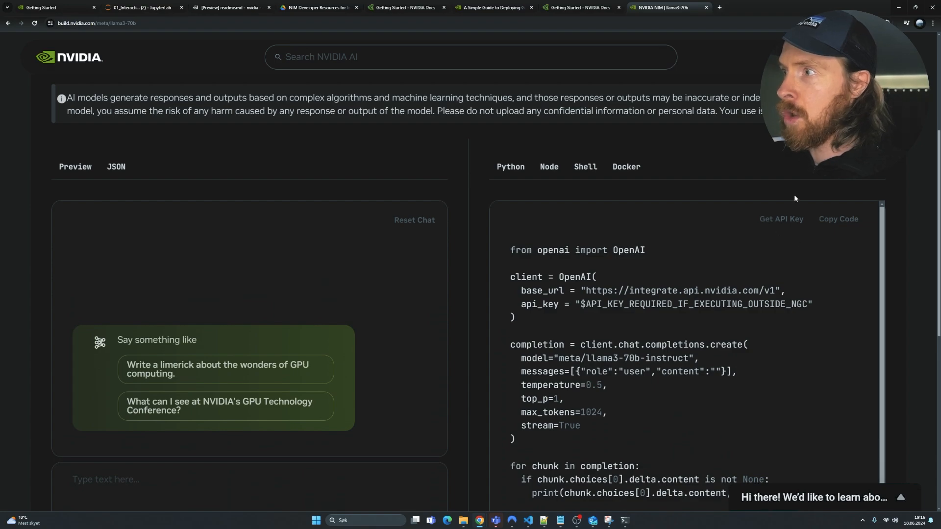
left_click(906, 23)
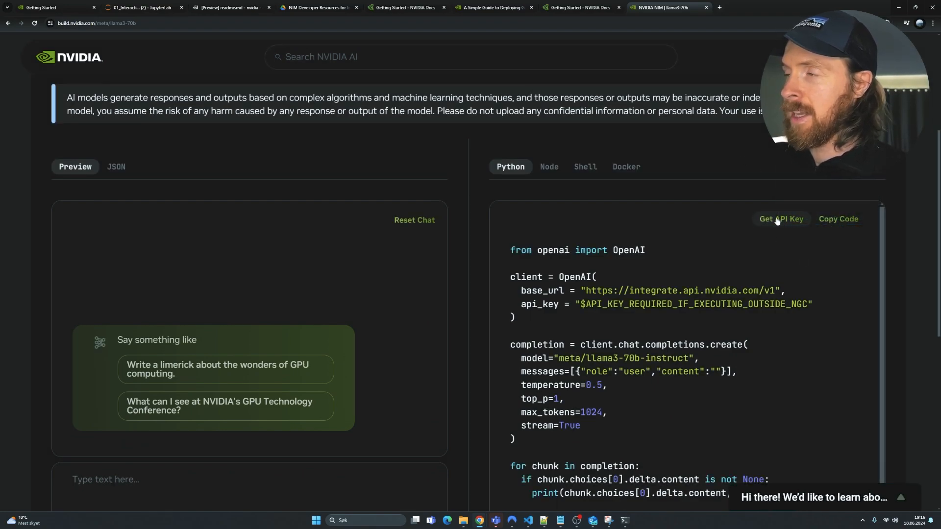
left_click(780, 219)
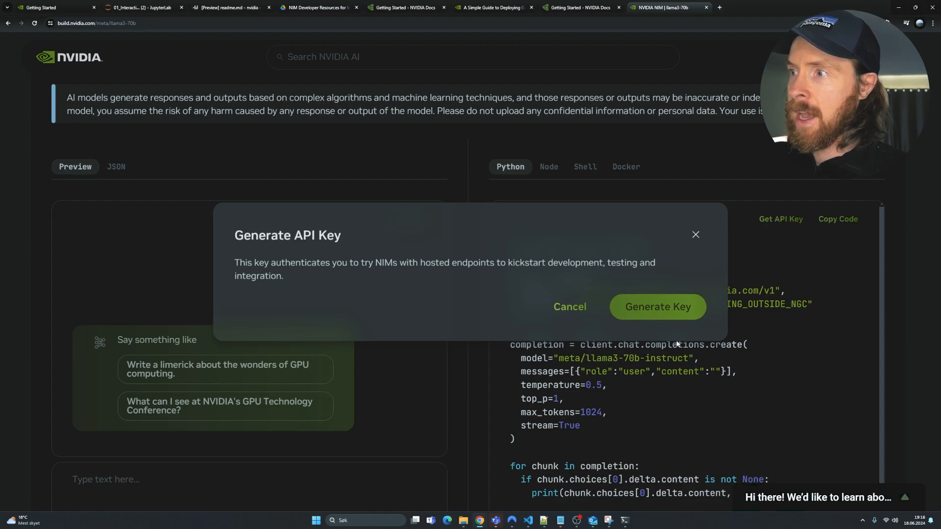
left_click(569, 307)
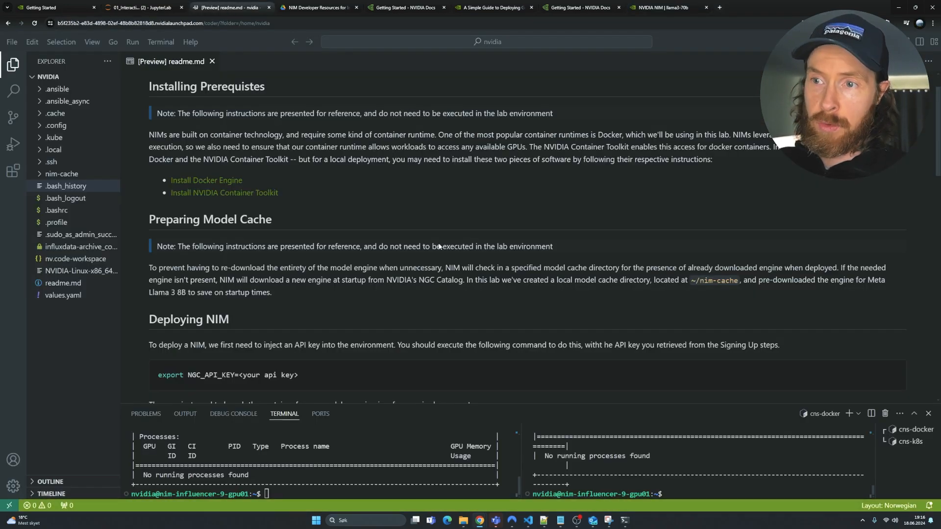
Scroll the readme to the Deploying NIM section and select the container launch commands
scroll("down", 3)
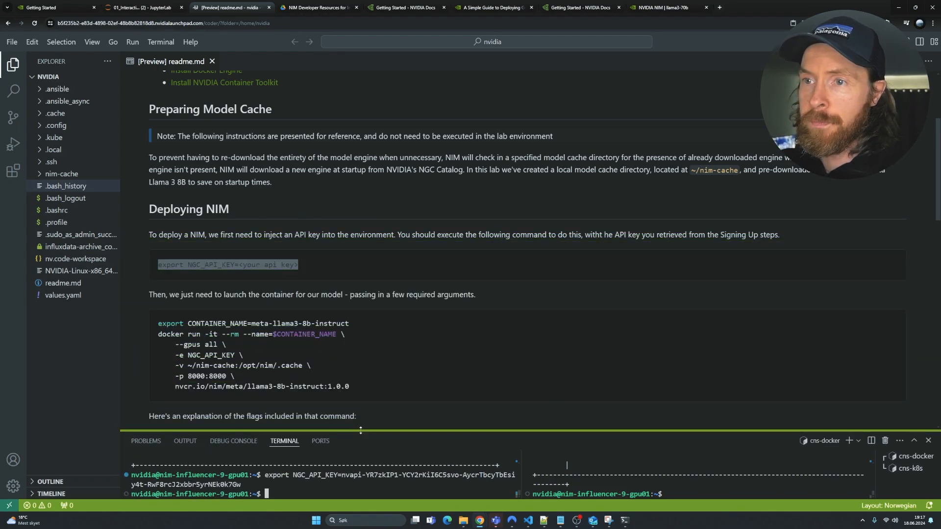
scroll("down", 3)
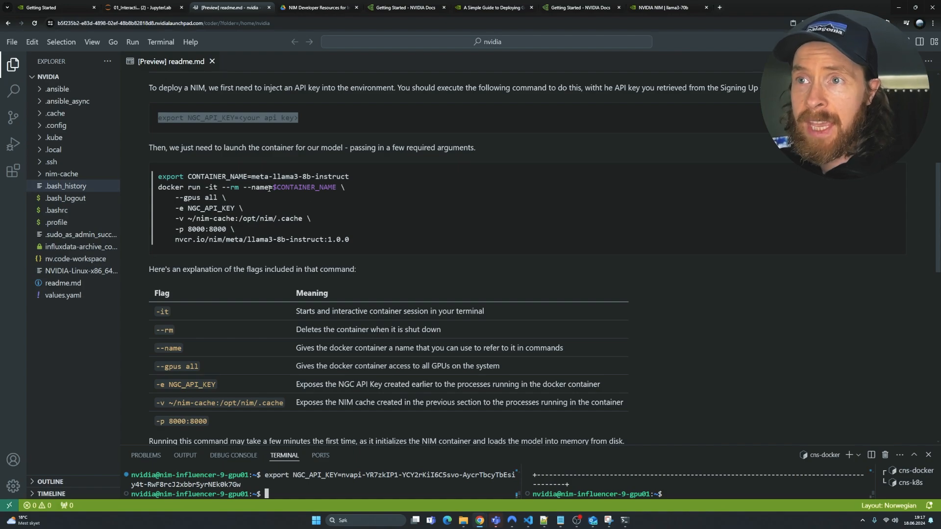
double_click(267, 176)
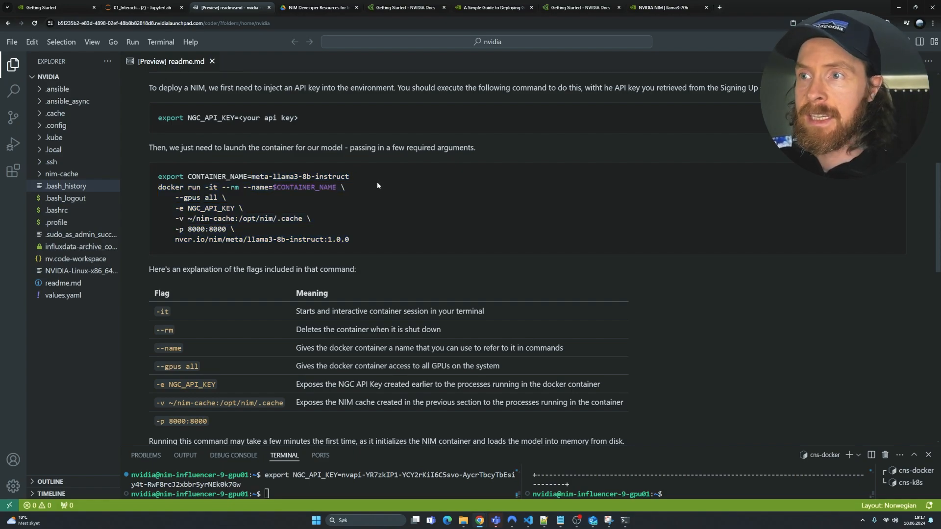
left_click_drag(203, 197, 350, 240)
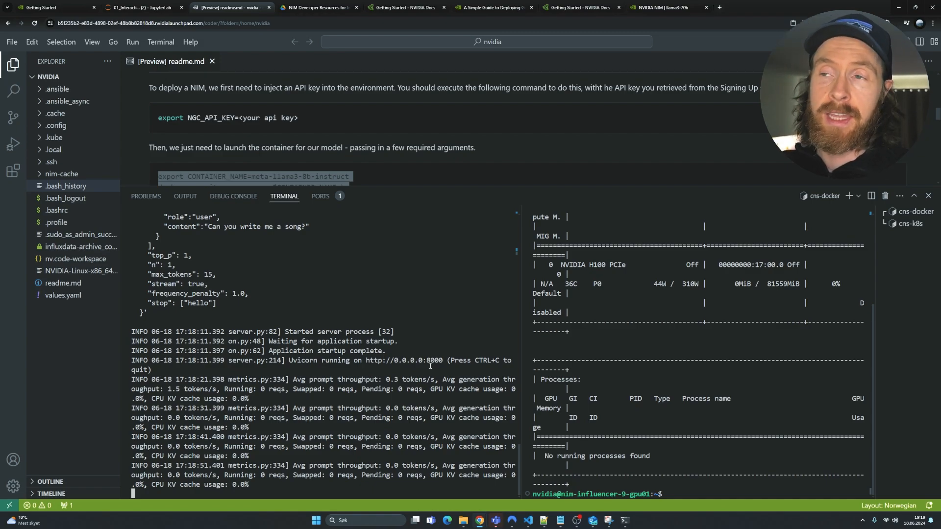
Rerun the available-models cell to list meta/llama3-8b-instruct, then scroll to Chat Completions
left_click(141, 7)
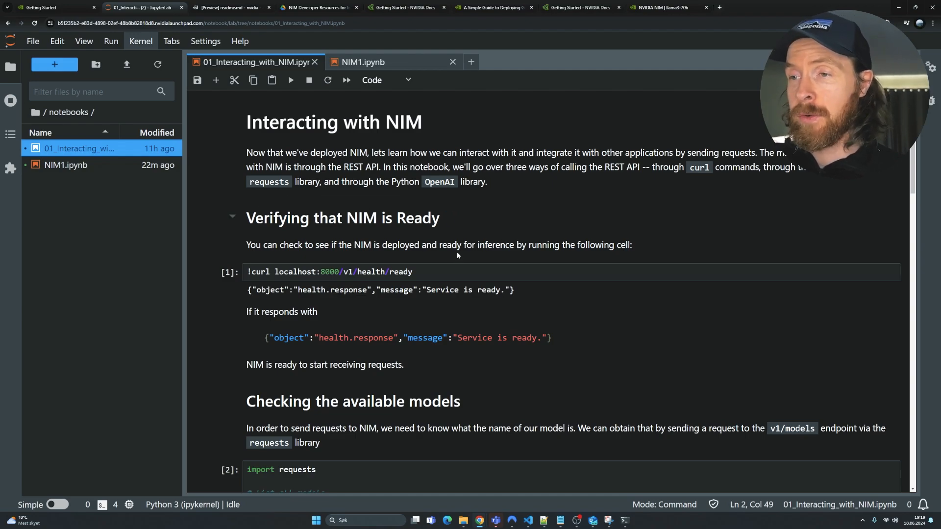
left_click(414, 272)
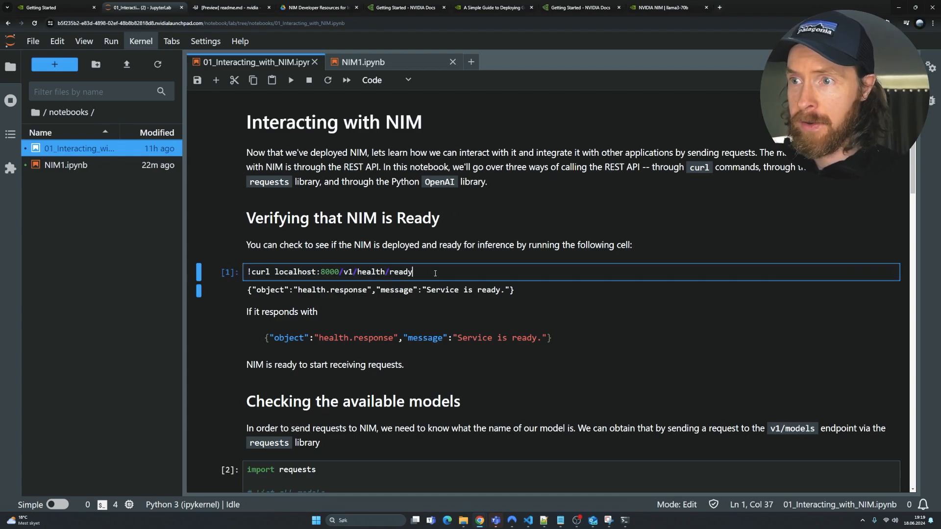
mouse_move(291, 79)
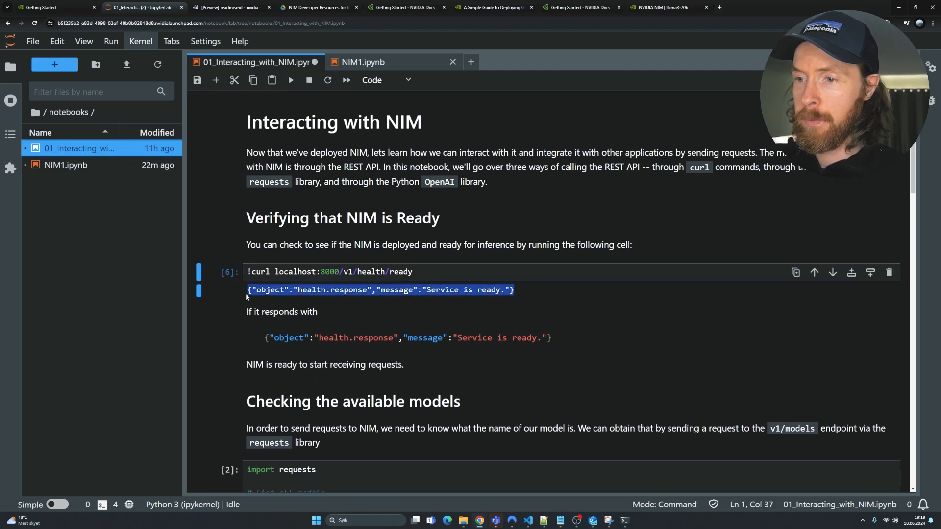
scroll("down", 3)
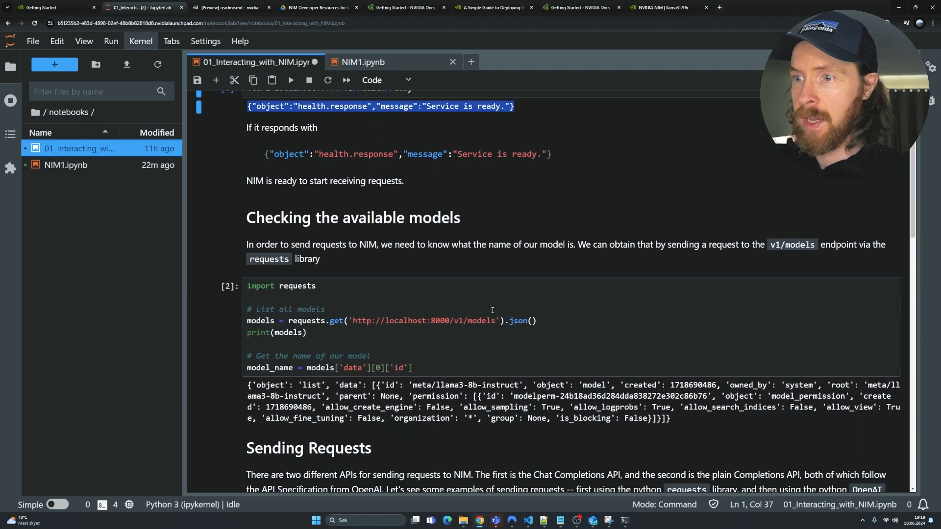
scroll("down", 3)
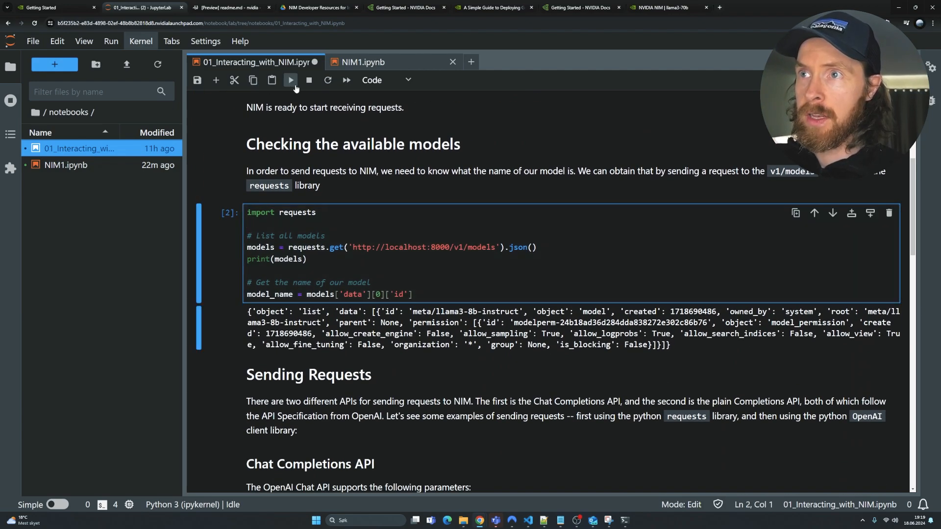
left_click(291, 80)
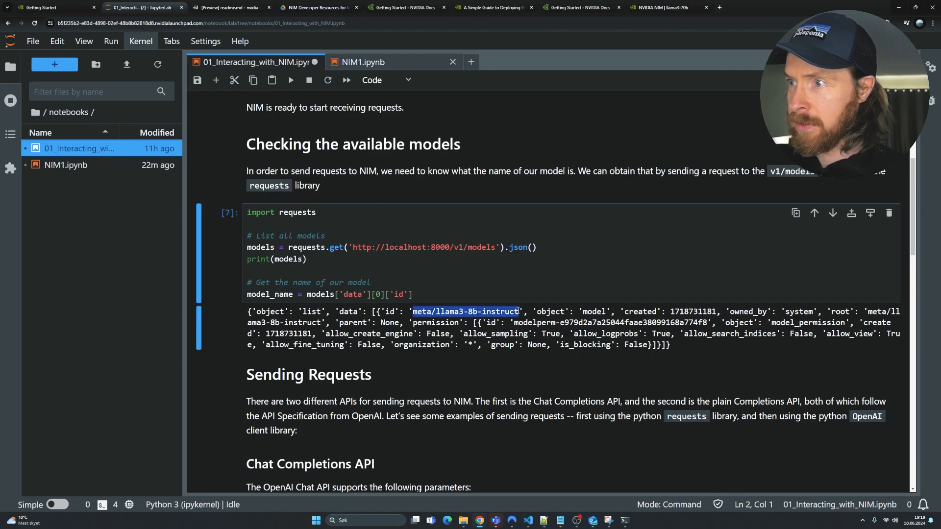
scroll("down", 3)
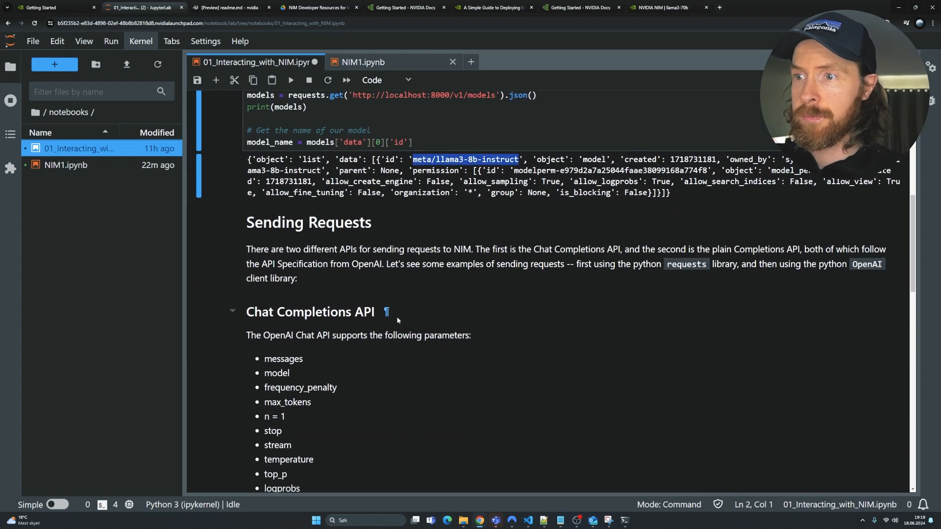
scroll("down", 3)
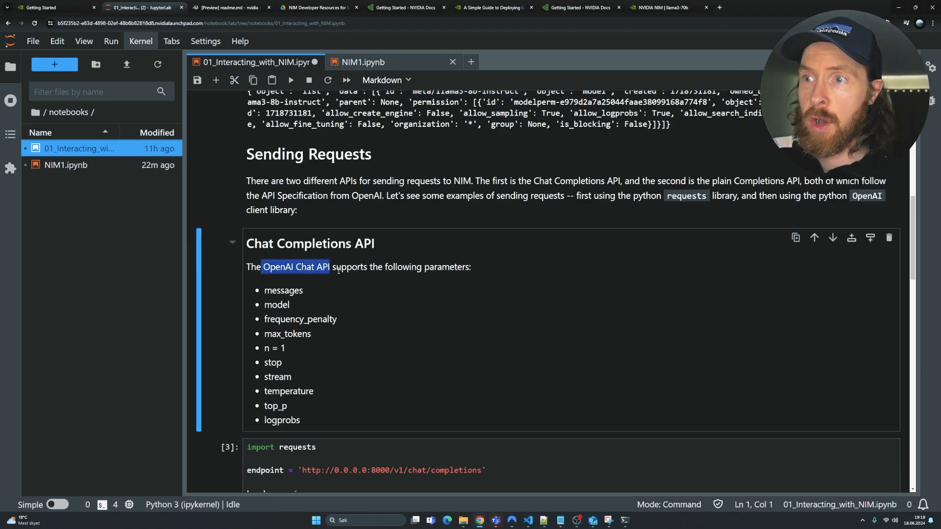
mouse_move(348, 281)
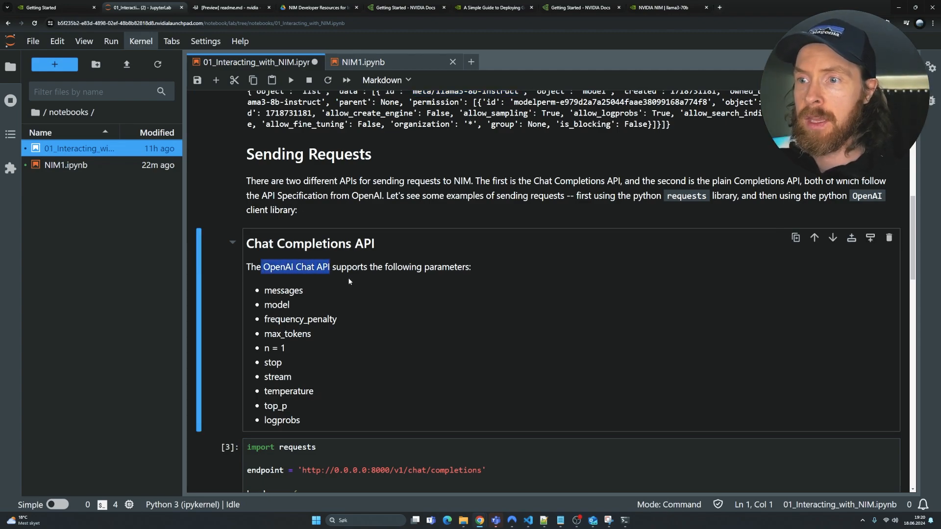
scroll("down", 3)
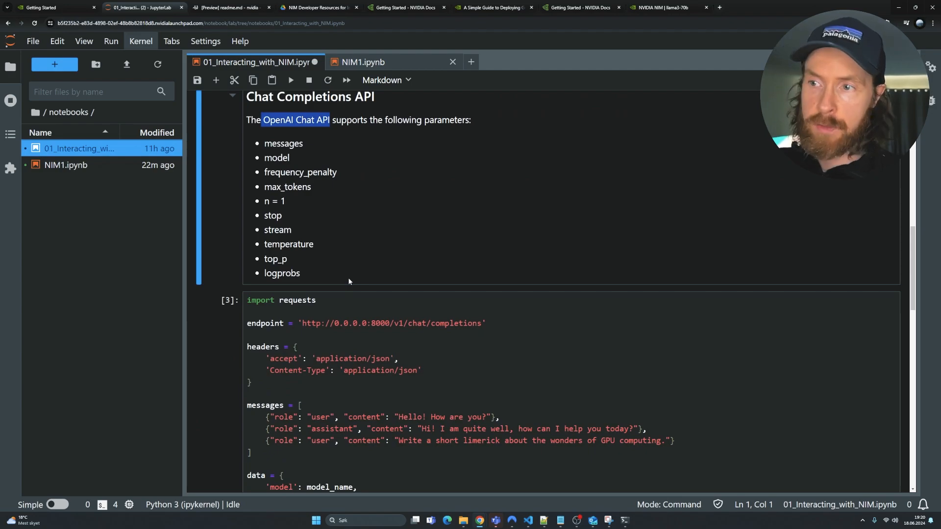
scroll("down", 3)
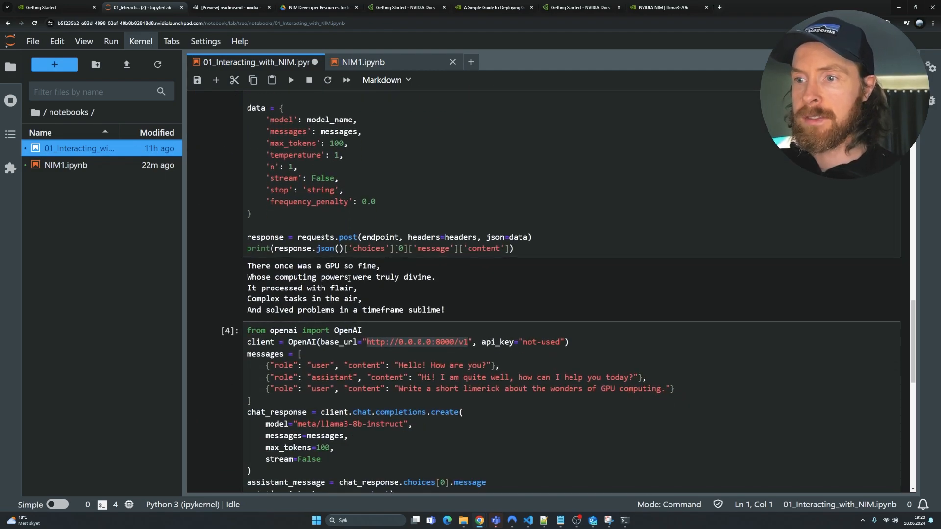
Run the OpenAI client chat example and streaming cells, scrolling through the streamed GPU epic
scroll("down", 3)
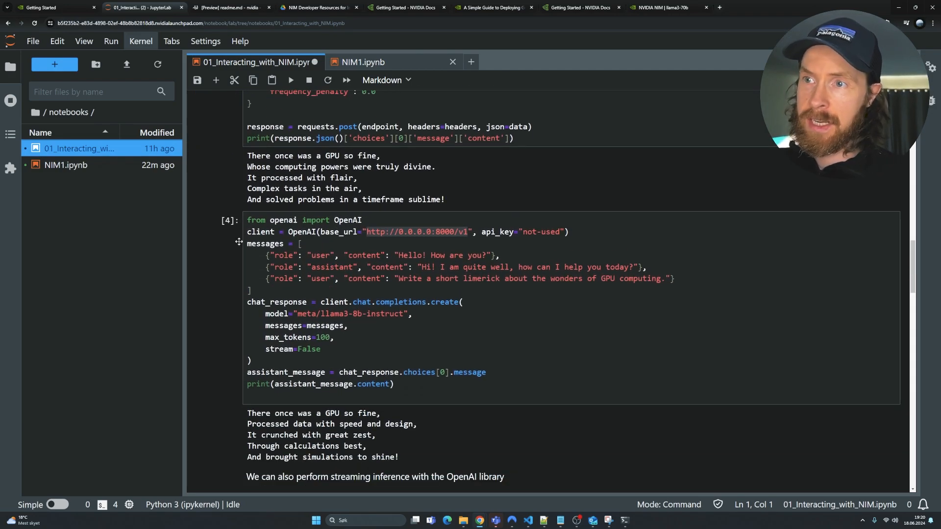
left_click(333, 337)
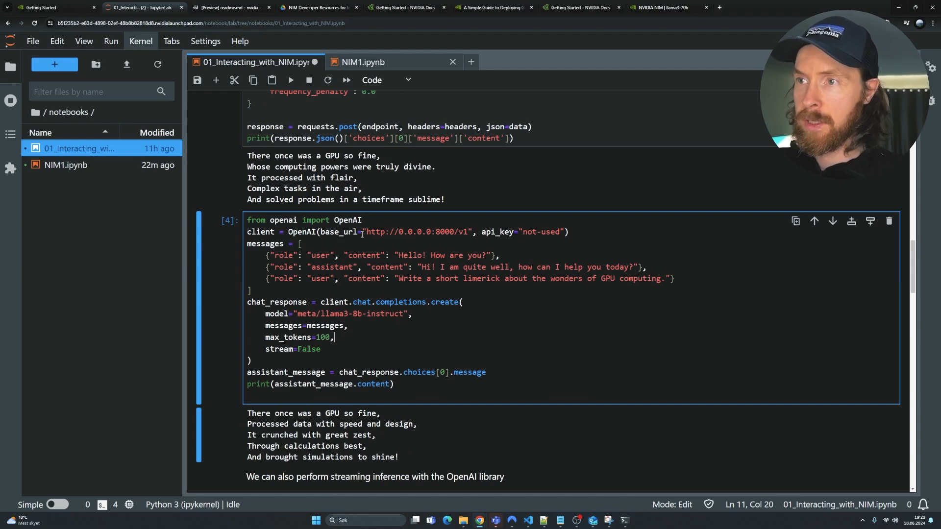
double_click(415, 232)
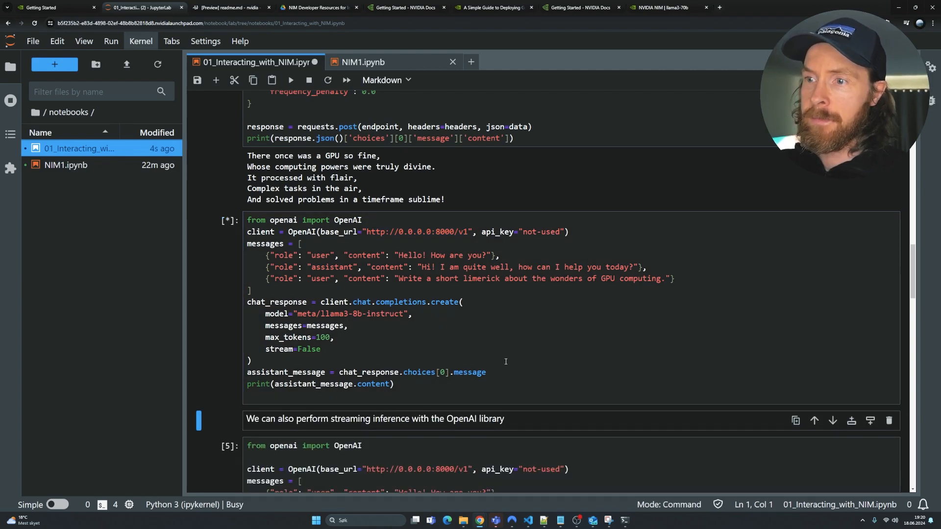
scroll("down", 3)
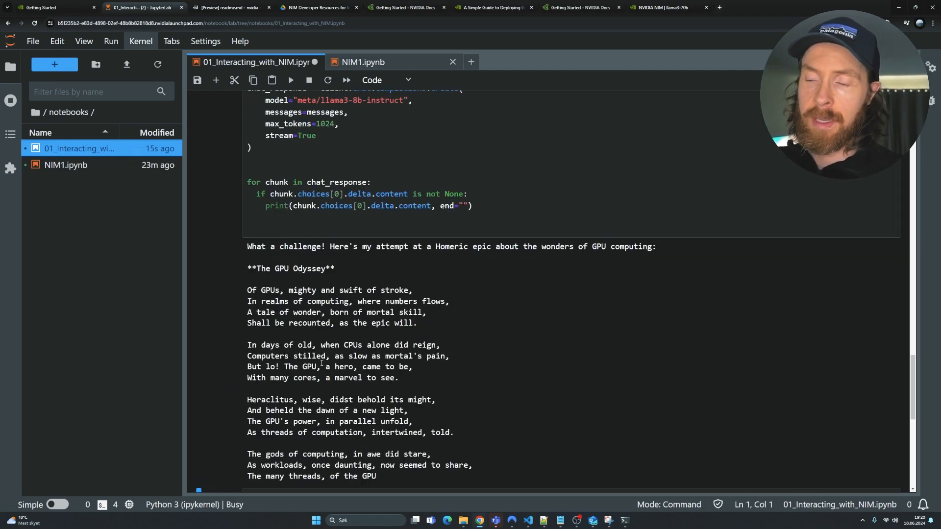
scroll("down", 3)
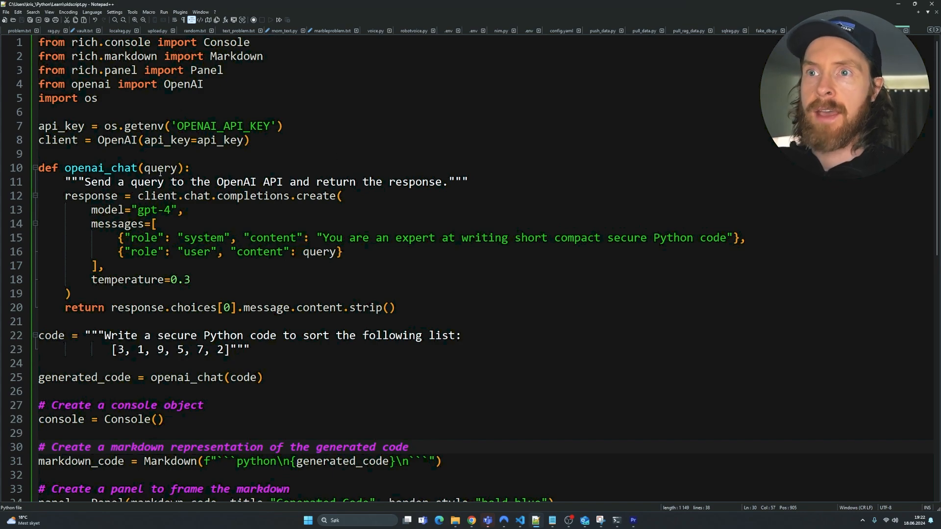
Comment out the os.getenv OPENAI_API_KEY line and empty model="" in the script
double_click(100, 168)
type("o")
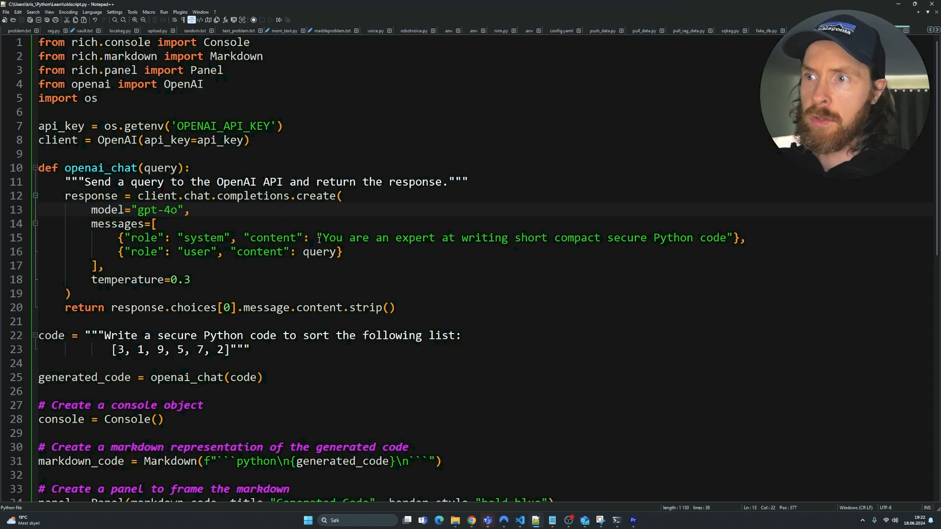
left_click_drag(318, 238, 675, 237)
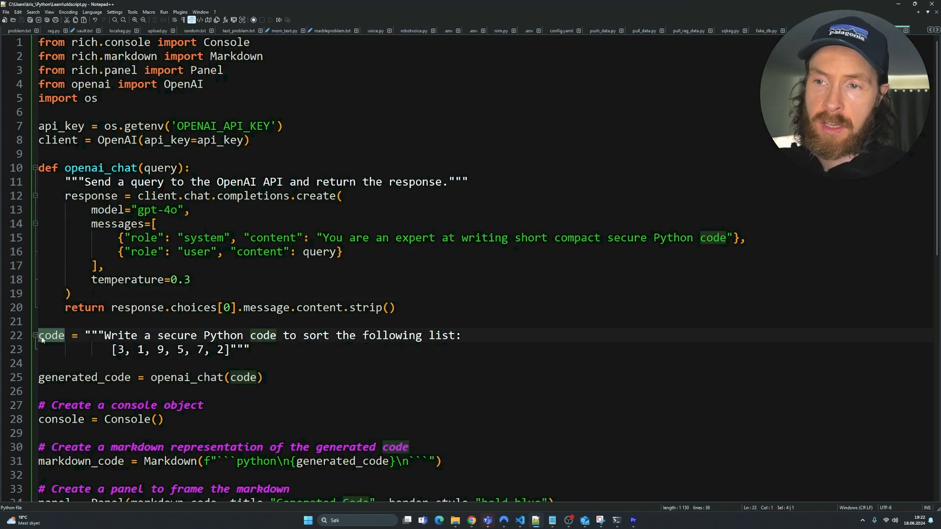
left_click_drag(104, 335, 278, 335)
type("#")
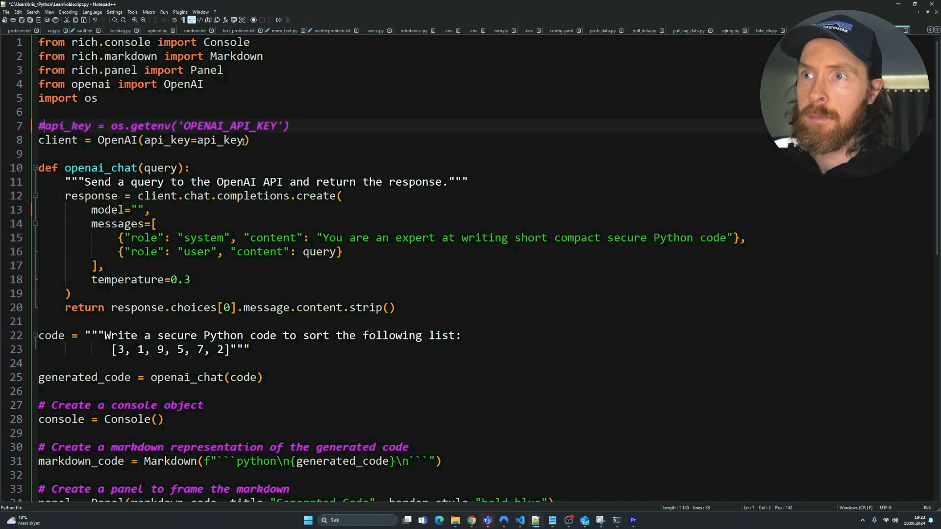
type("\"n")
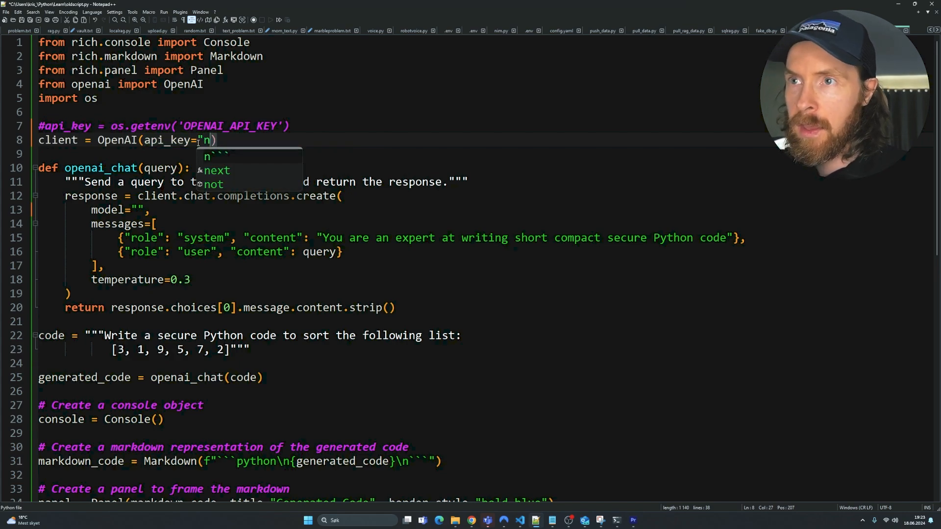
type("ot used")
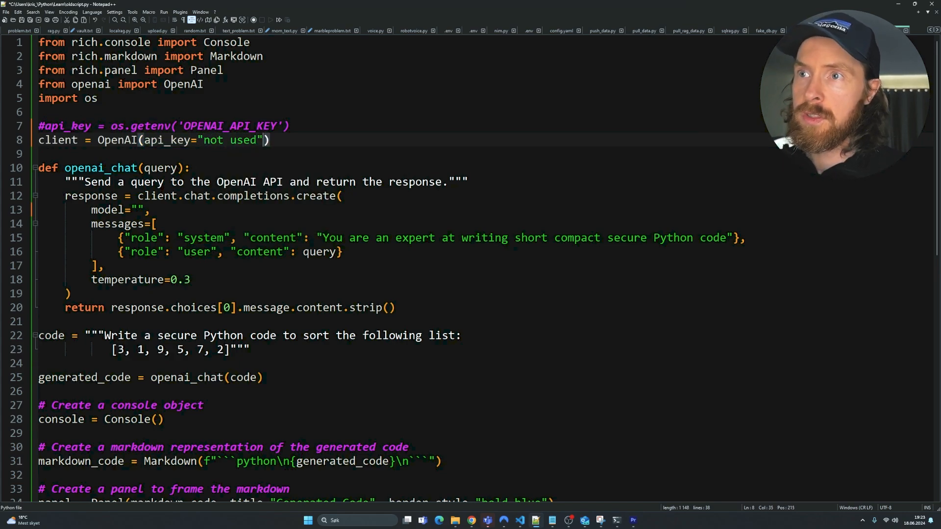
left_click(144, 139)
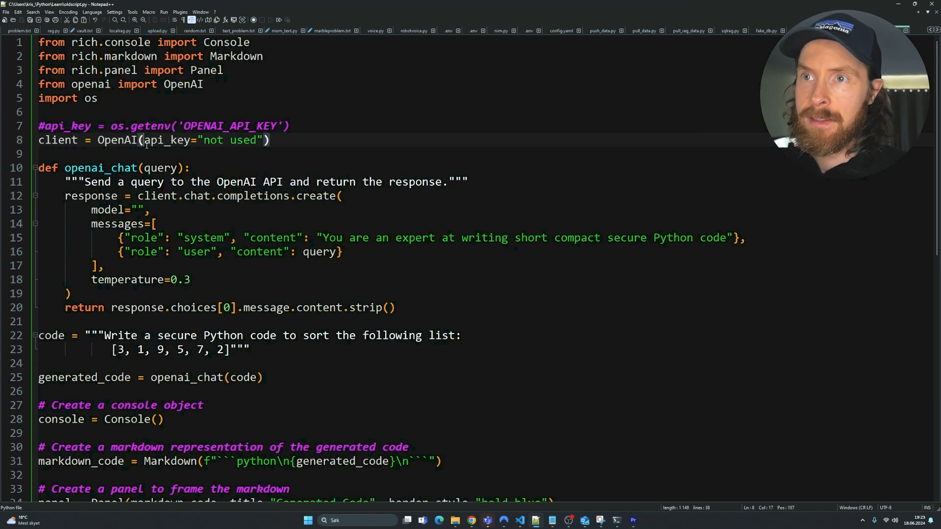
type("base_url")
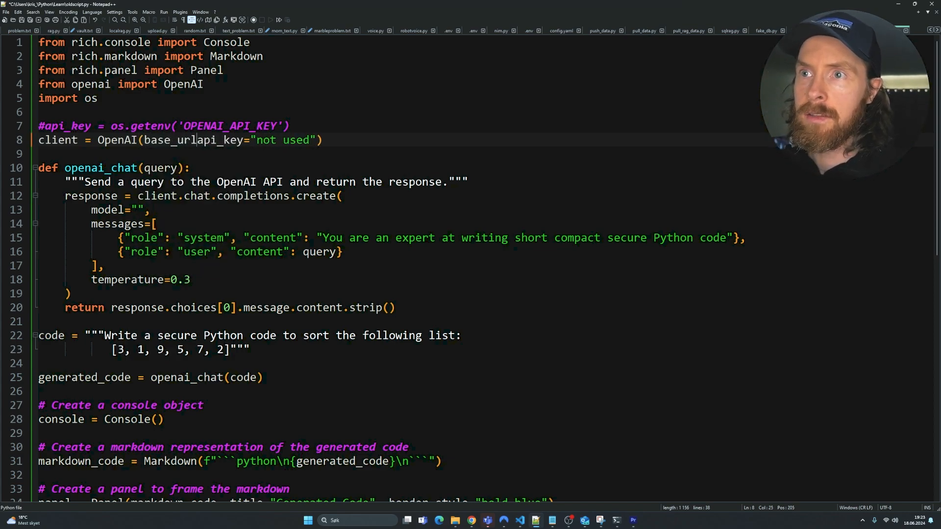
type("=.")
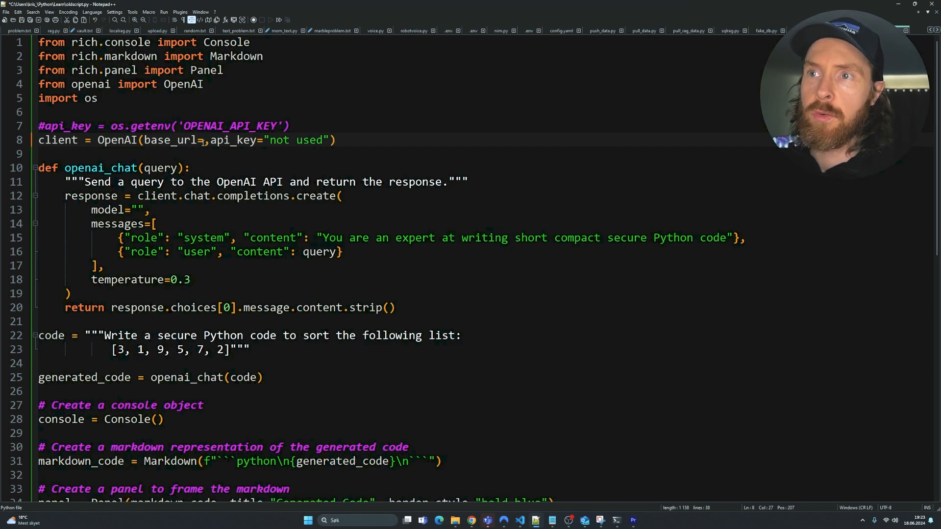
type("http://0.0.0.0:8000/v1")
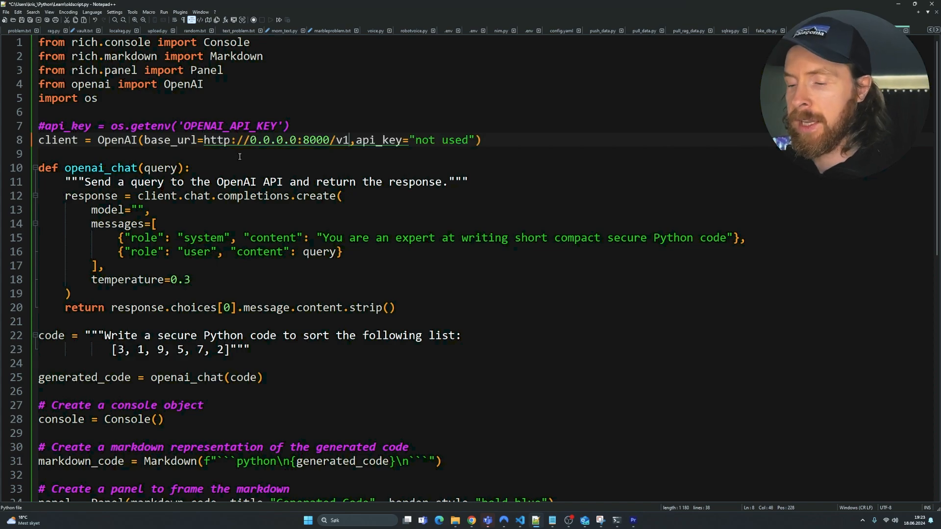
type("\"")
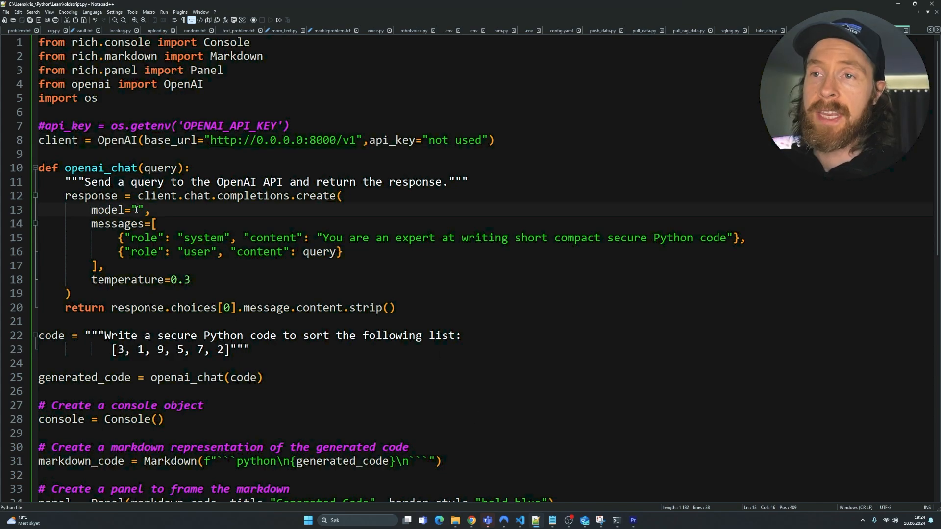
type("meta/llama3-8b-instruct")
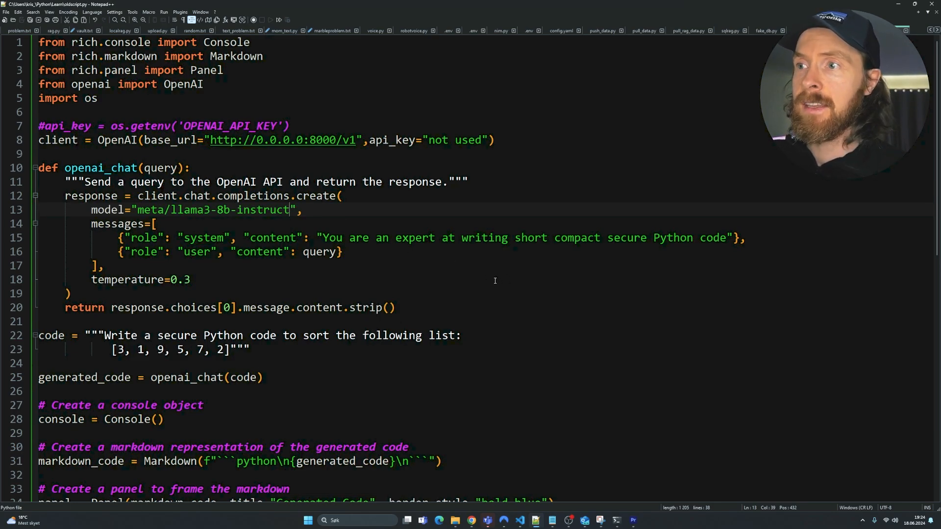
scroll("down", 3)
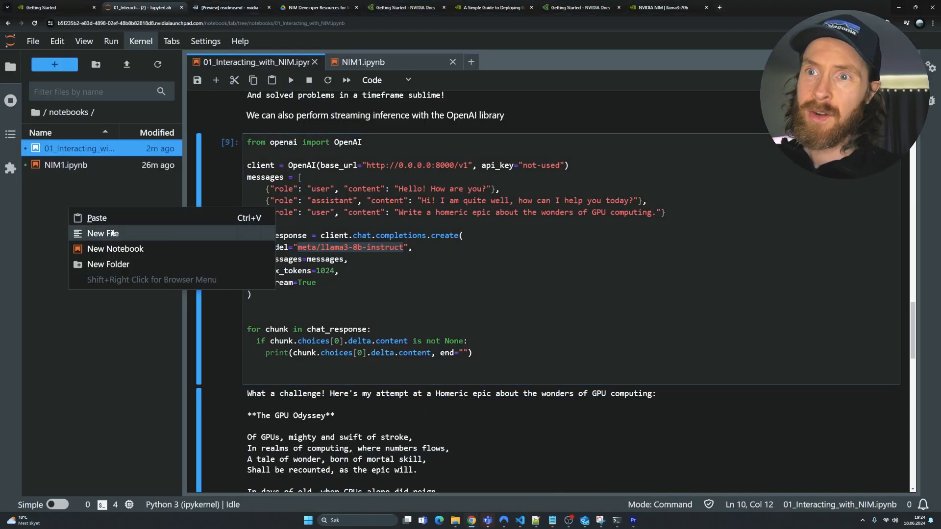
Create a new notebook with the Python 3 (ipykernel) kernel and enter pip install
left_click(115, 249)
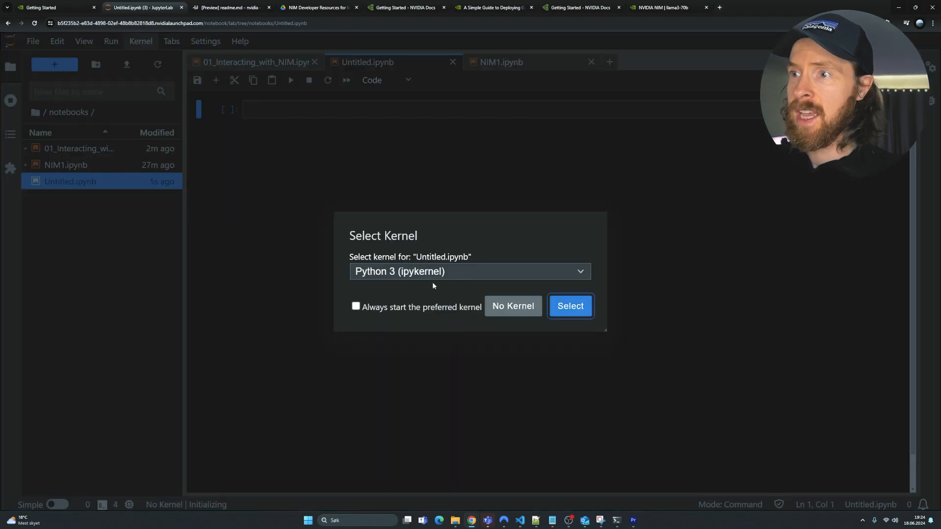
left_click(568, 306)
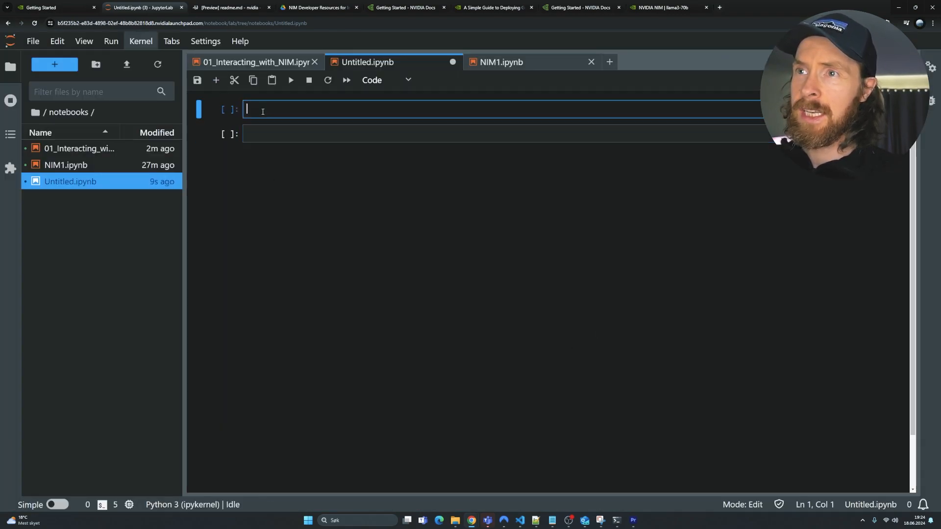
type("pip install")
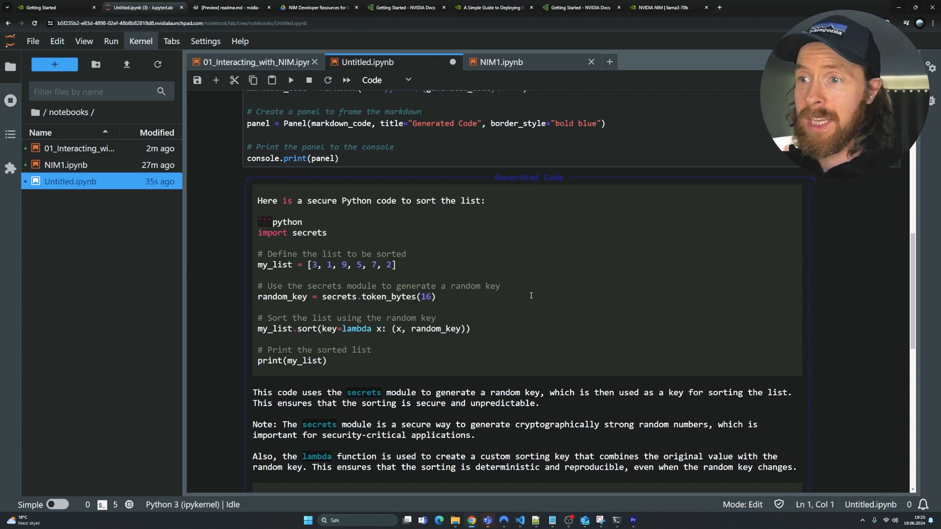
Review Llama 3's generated list-sorting code output, then switch to NIM1.ipynb
scroll("down", 3)
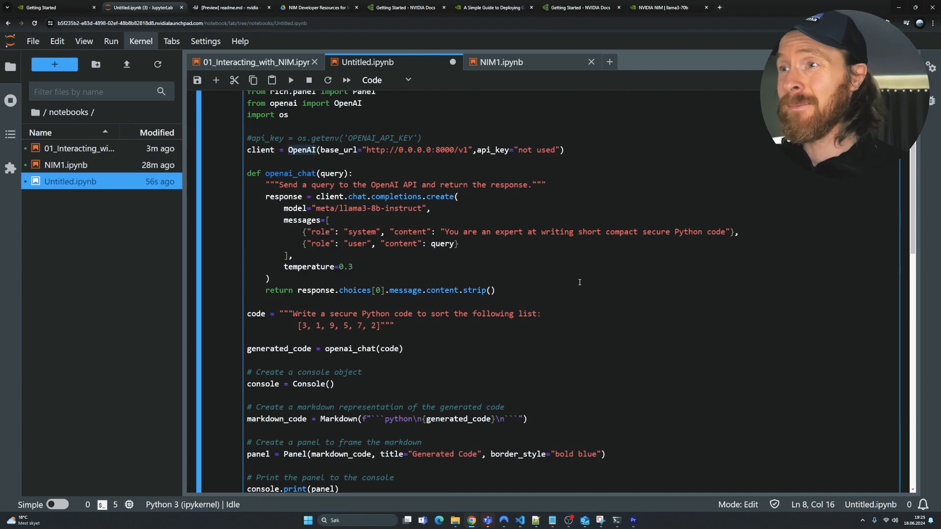
left_click(500, 62)
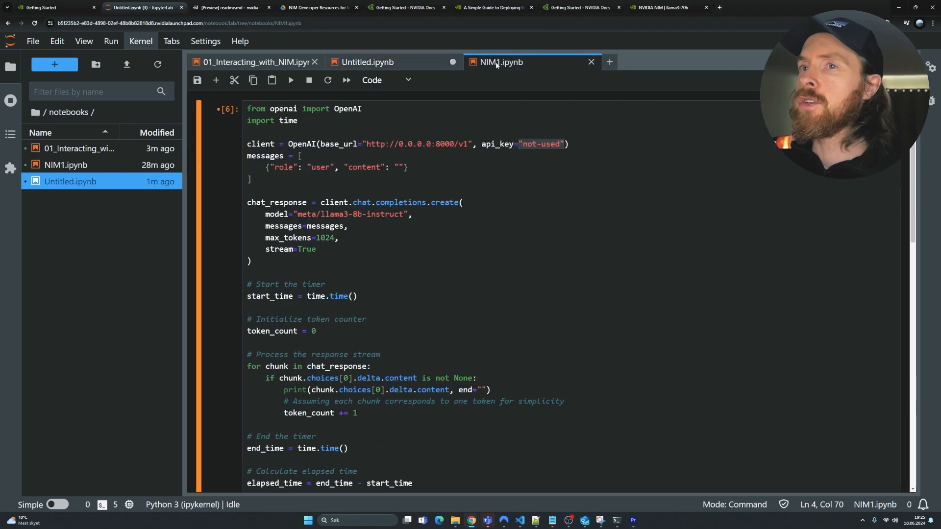